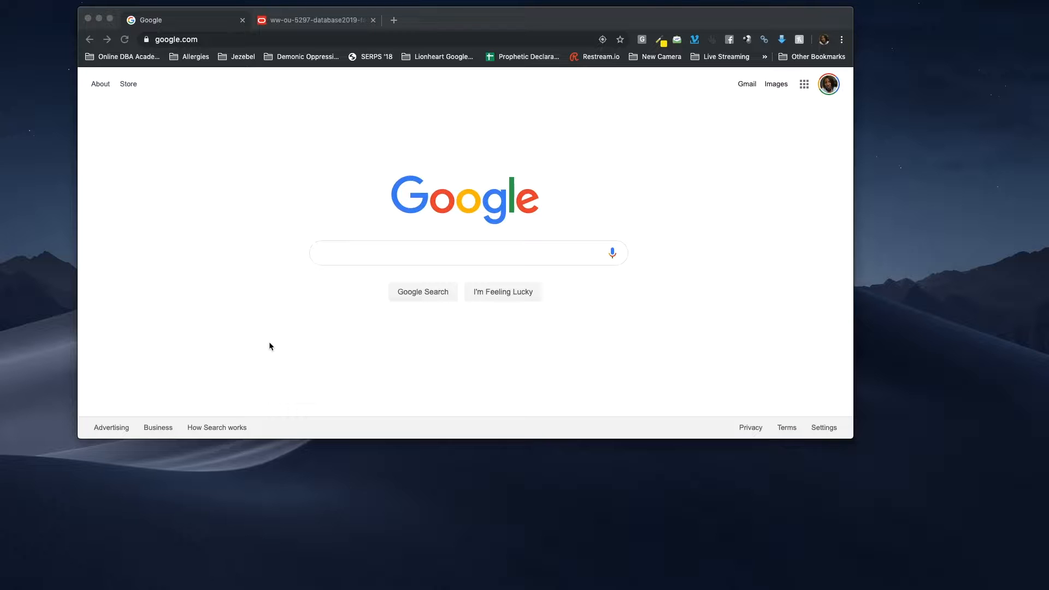
{"action": "mouse_move", "coordinate": [281, 309]}
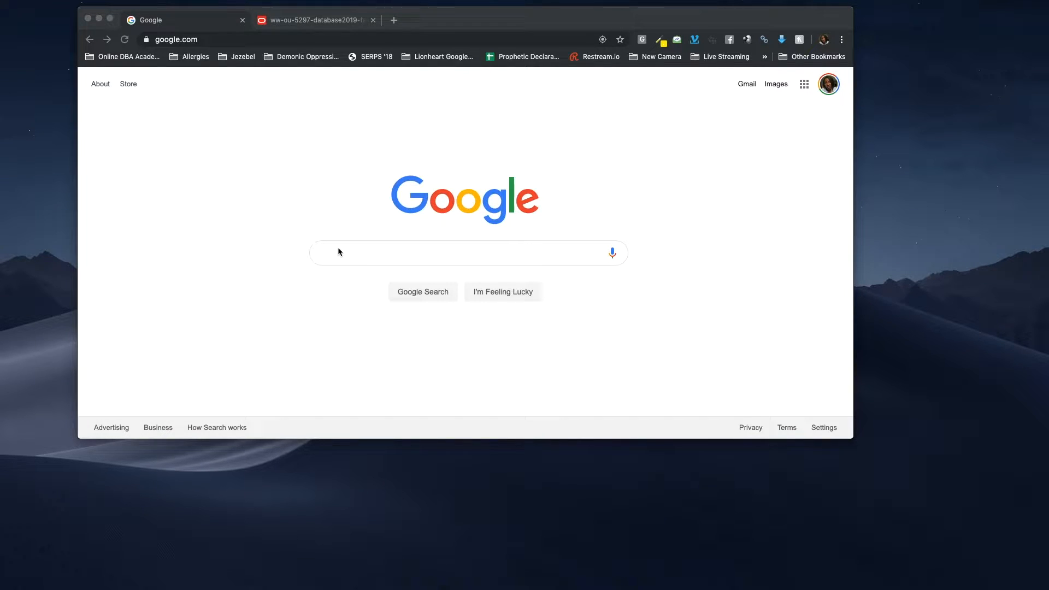
{"action": "mouse_move", "coordinate": [341, 244]}
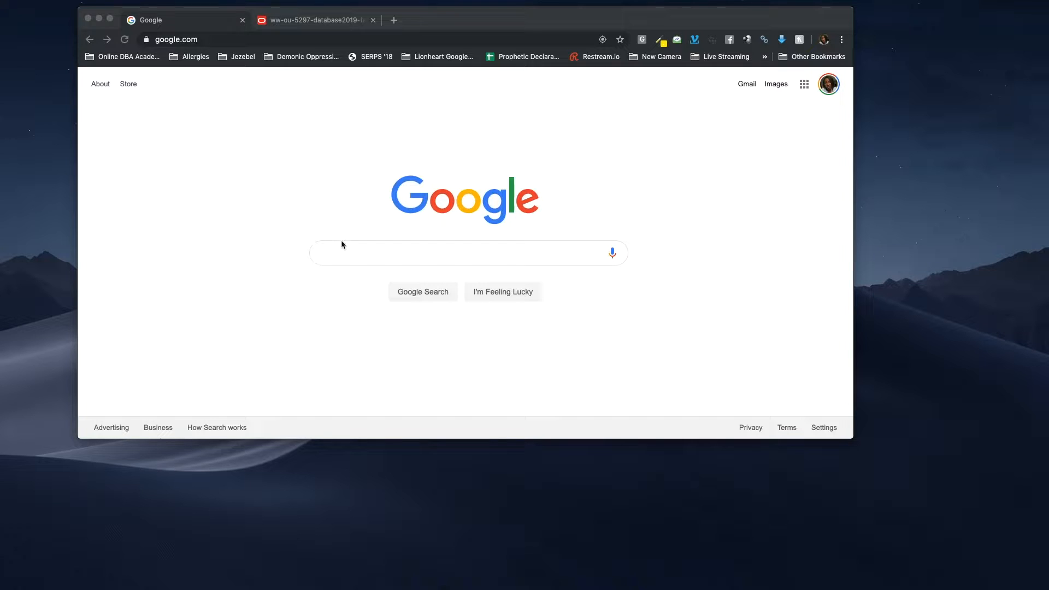
{"action": "mouse_move", "coordinate": [339, 249]}
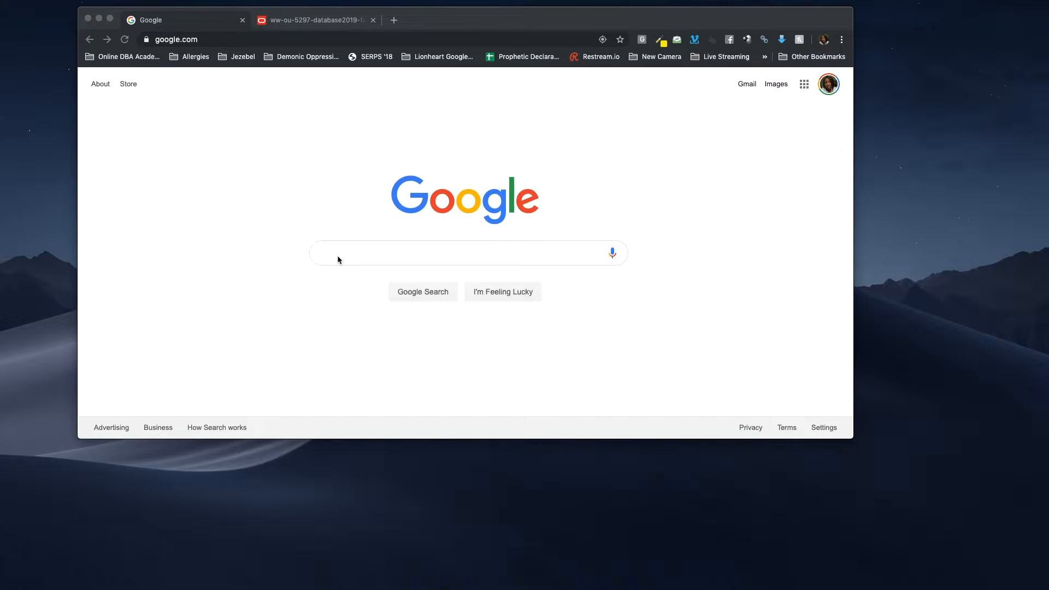
- Search Google for 'oracle certification blog', open the blog, and scroll to Recent Posts
{"action": "left_click", "coordinate": [462, 253]}
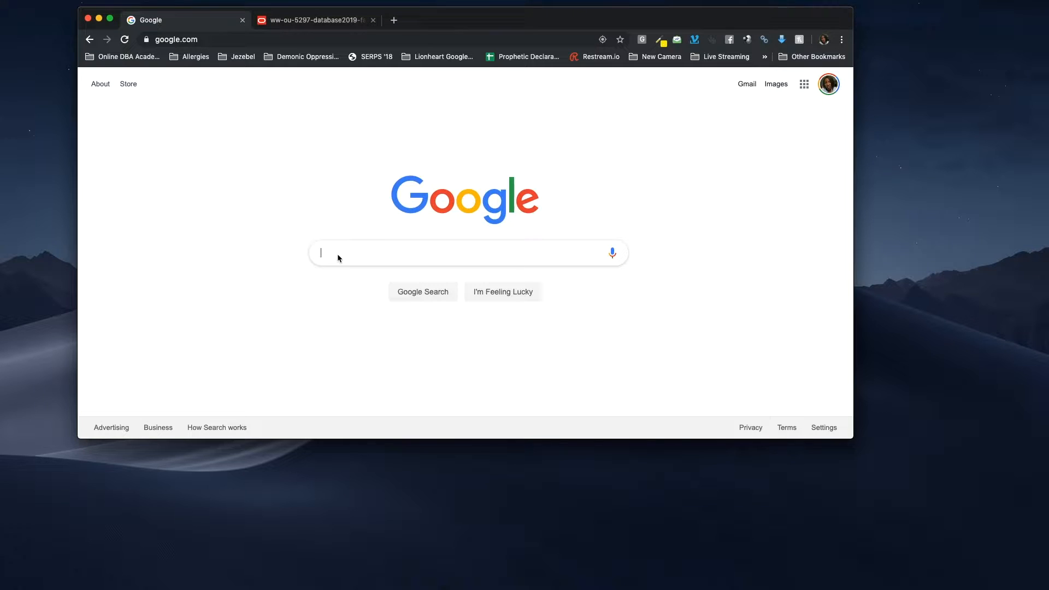
{"action": "type", "text": "oracle"}
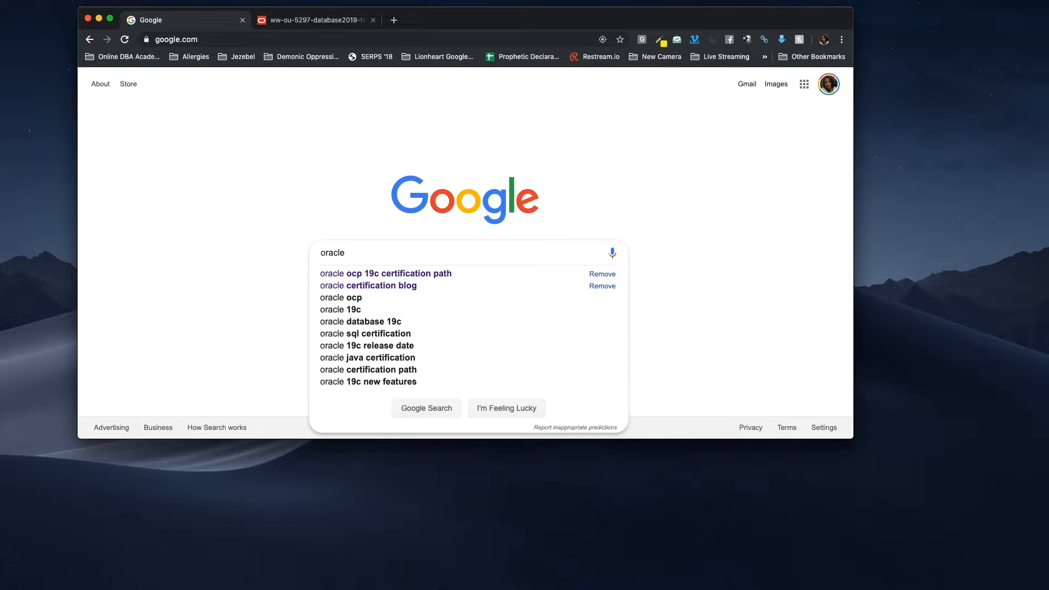
{"action": "left_click", "coordinate": [368, 286]}
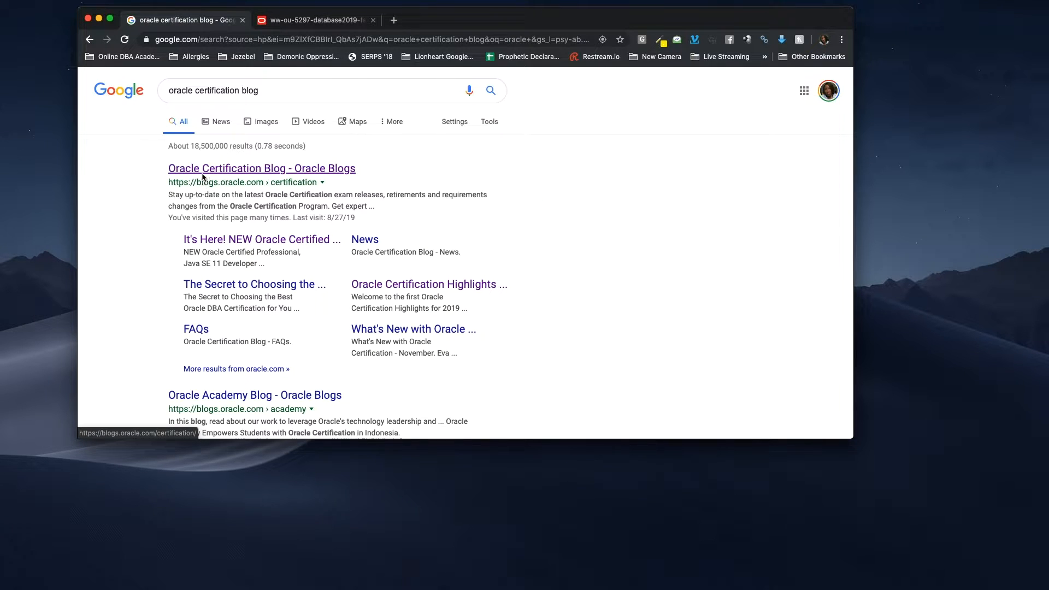
{"action": "left_click", "coordinate": [261, 168]}
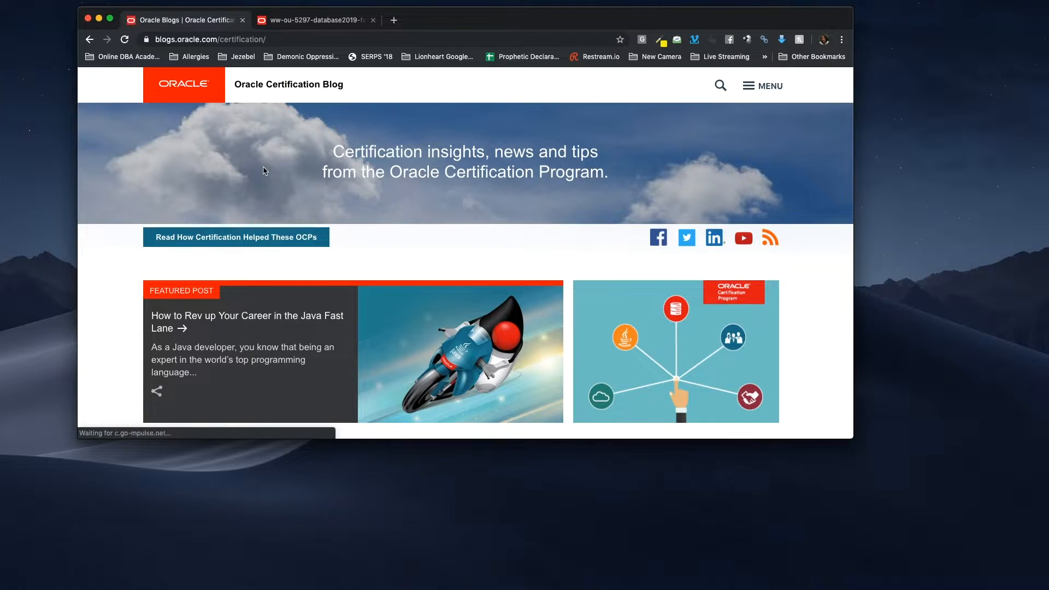
{"action": "scroll", "scroll_direction": "down", "scroll_amount": 3}
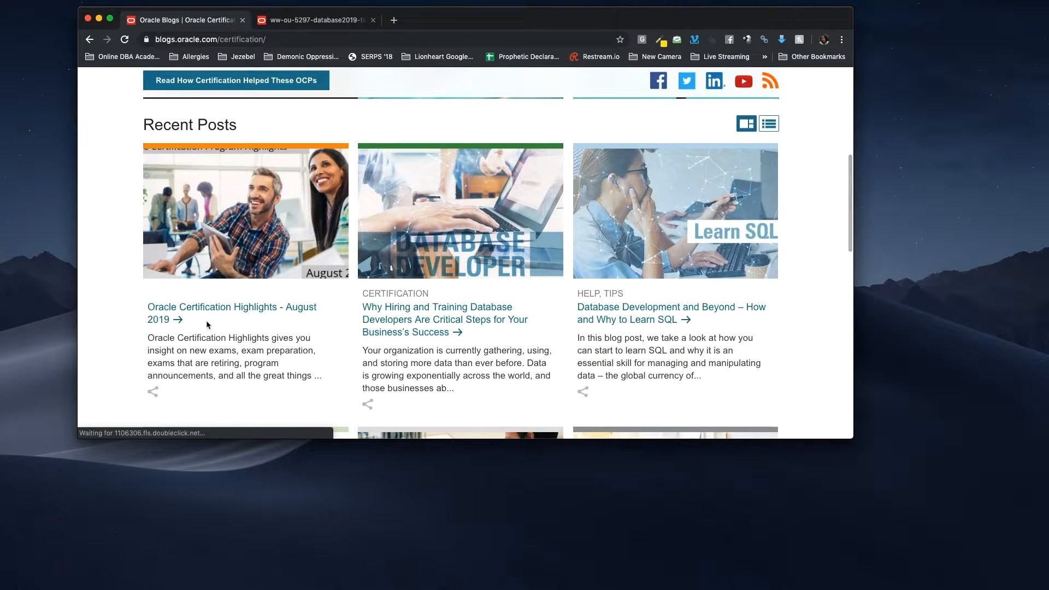
{"action": "mouse_move", "coordinate": [278, 323]}
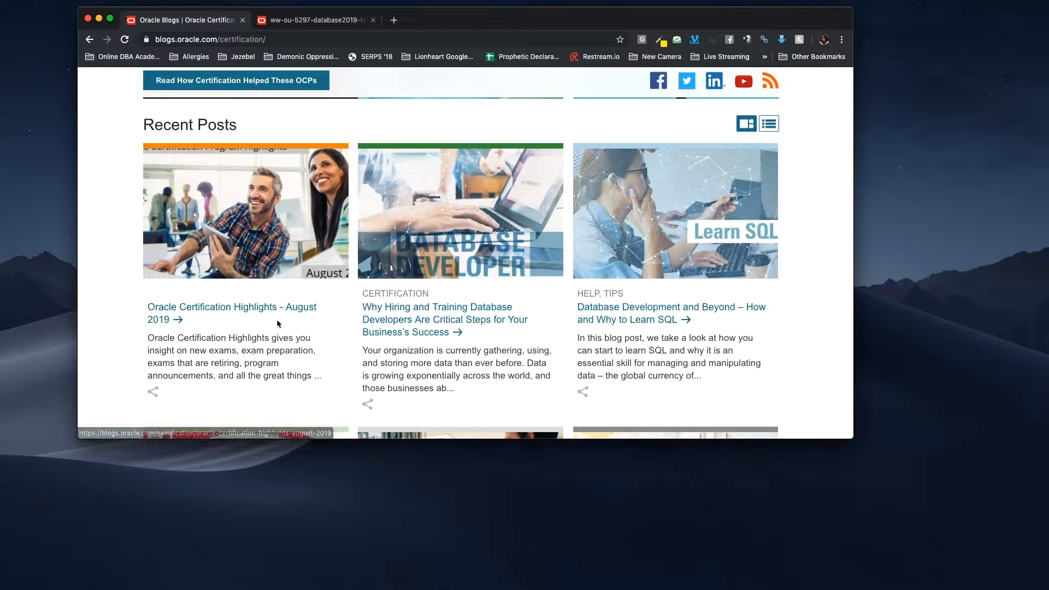
{"action": "mouse_move", "coordinate": [164, 329]}
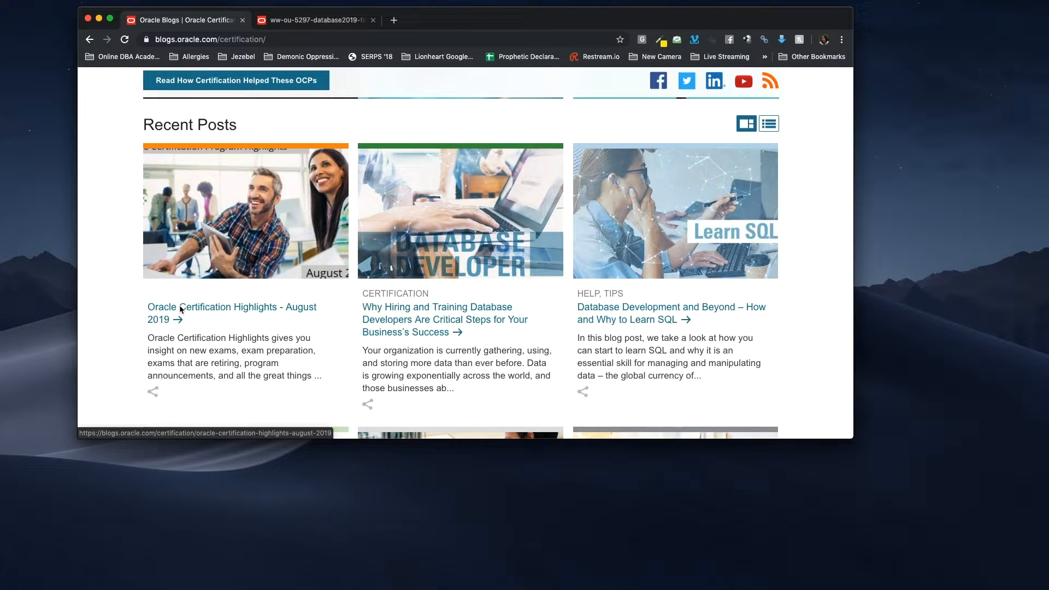
- Open the 'Oracle Certification Highlights - August 2019' post and scroll to its exam list
{"action": "left_click", "coordinate": [231, 313]}
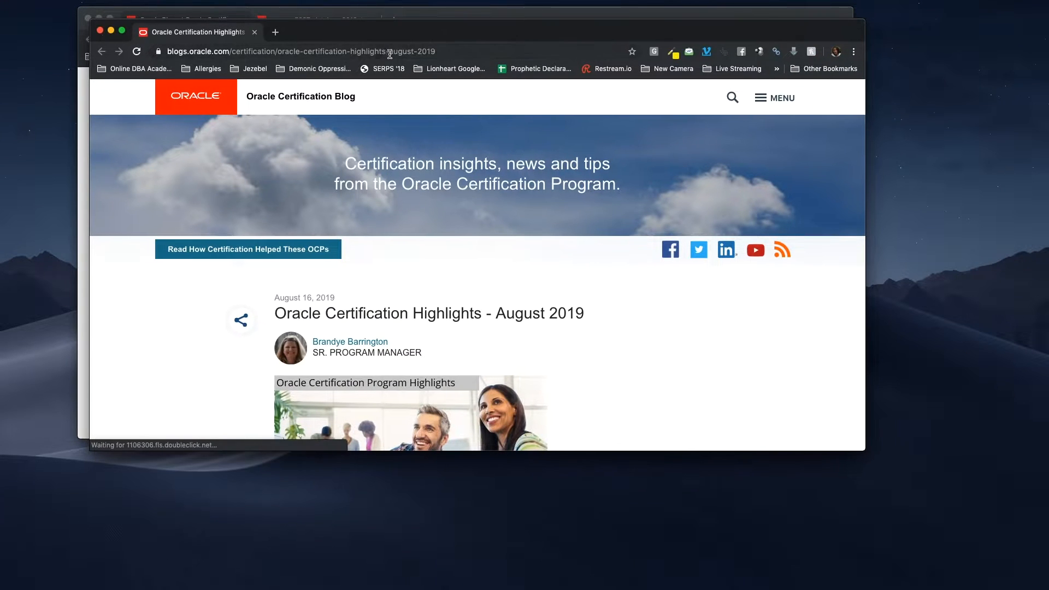
{"action": "scroll", "scroll_direction": "down", "scroll_amount": 3}
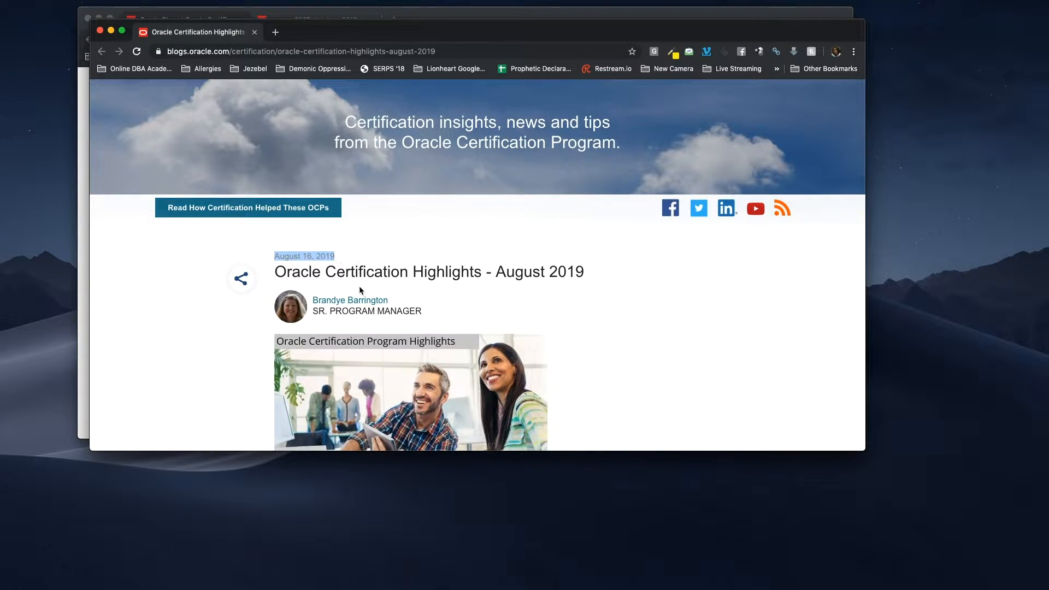
{"action": "scroll", "scroll_direction": "down", "scroll_amount": 3}
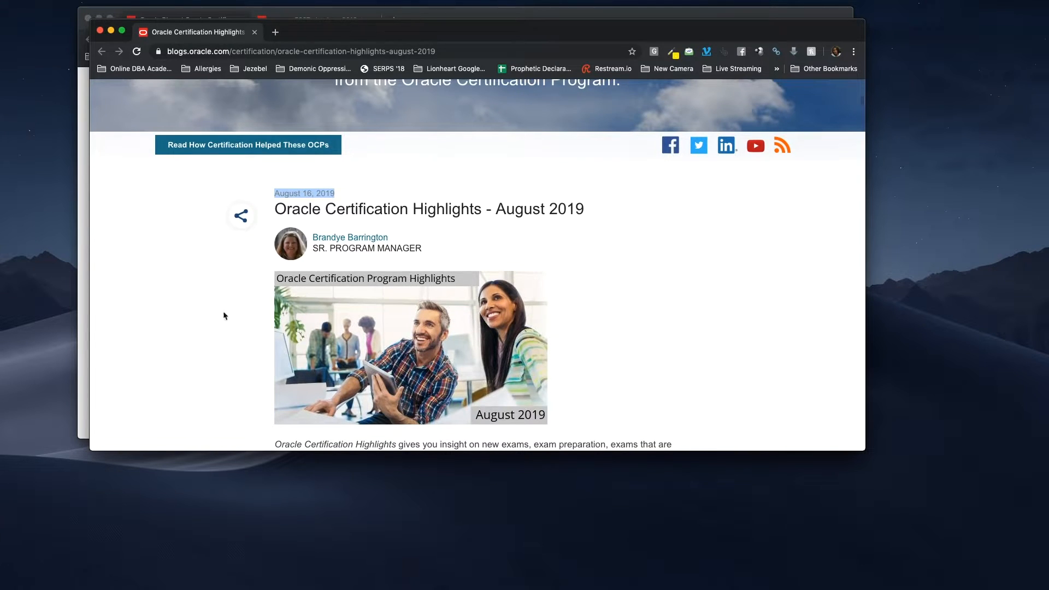
{"action": "scroll", "scroll_direction": "down", "scroll_amount": 3}
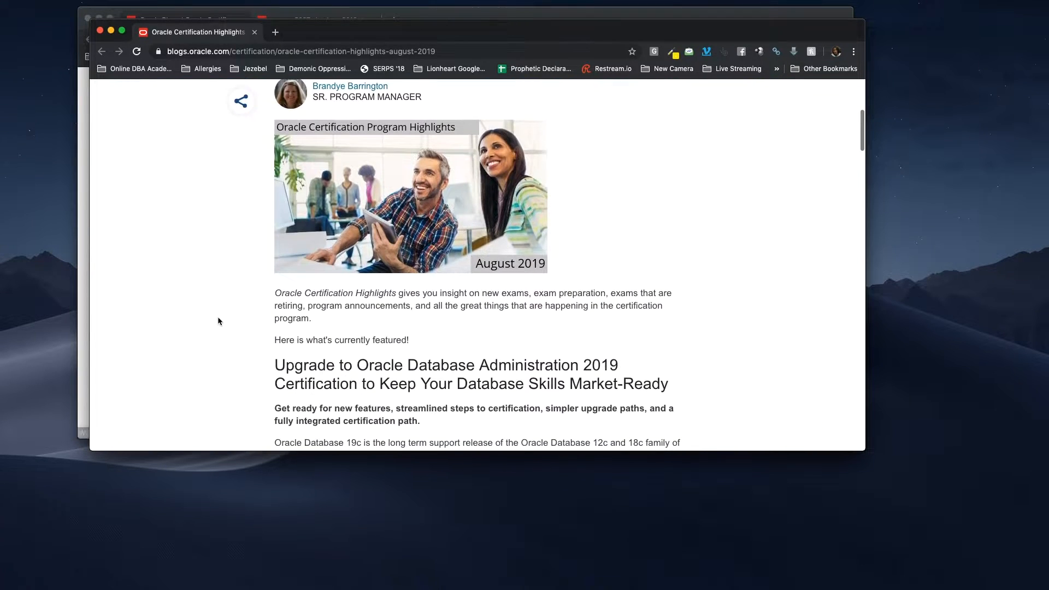
{"action": "scroll", "scroll_direction": "down", "scroll_amount": 3}
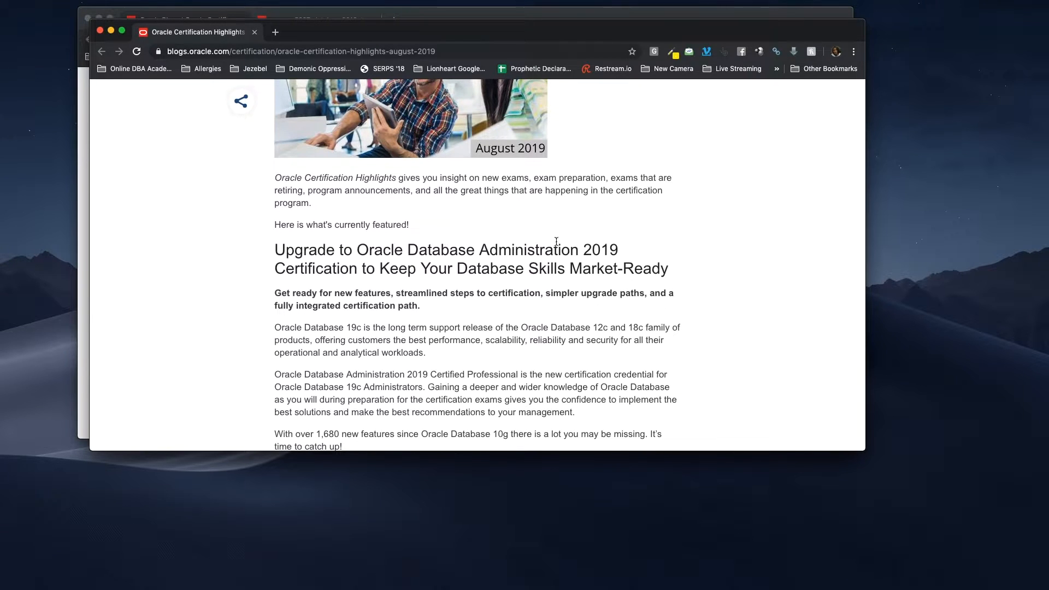
{"action": "scroll", "scroll_direction": "down", "scroll_amount": 3}
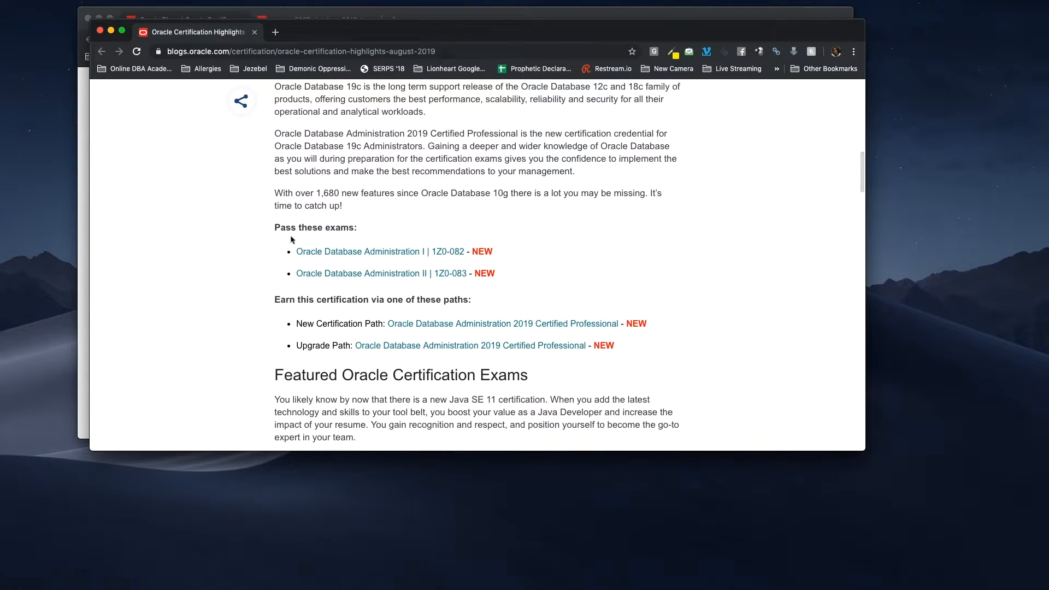
{"action": "mouse_move", "coordinate": [380, 251]}
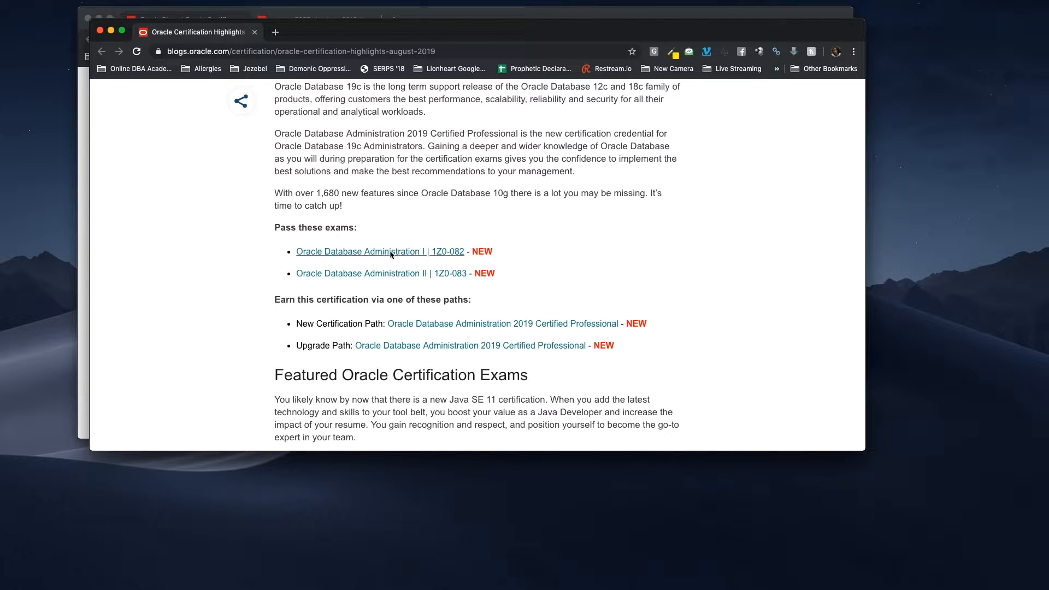
{"action": "mouse_move", "coordinate": [412, 263]}
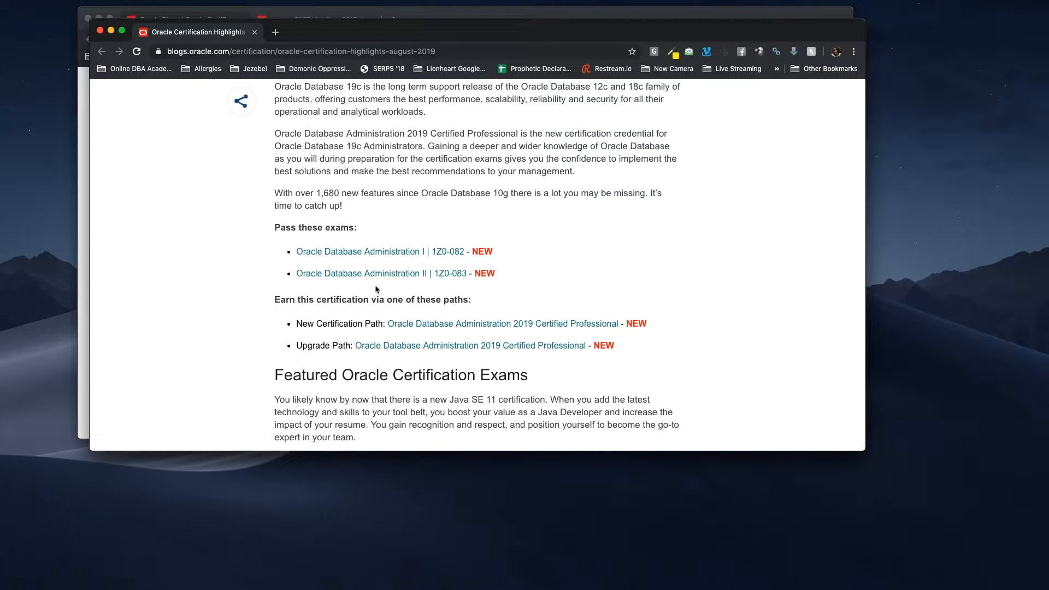
{"action": "mouse_move", "coordinate": [381, 273]}
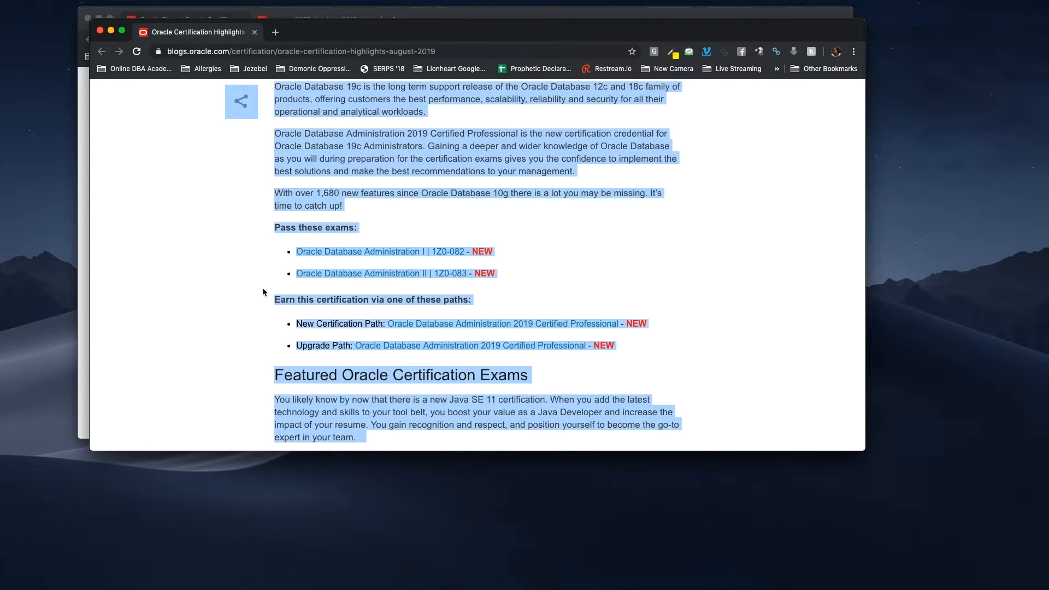
{"action": "mouse_move", "coordinate": [248, 224]}
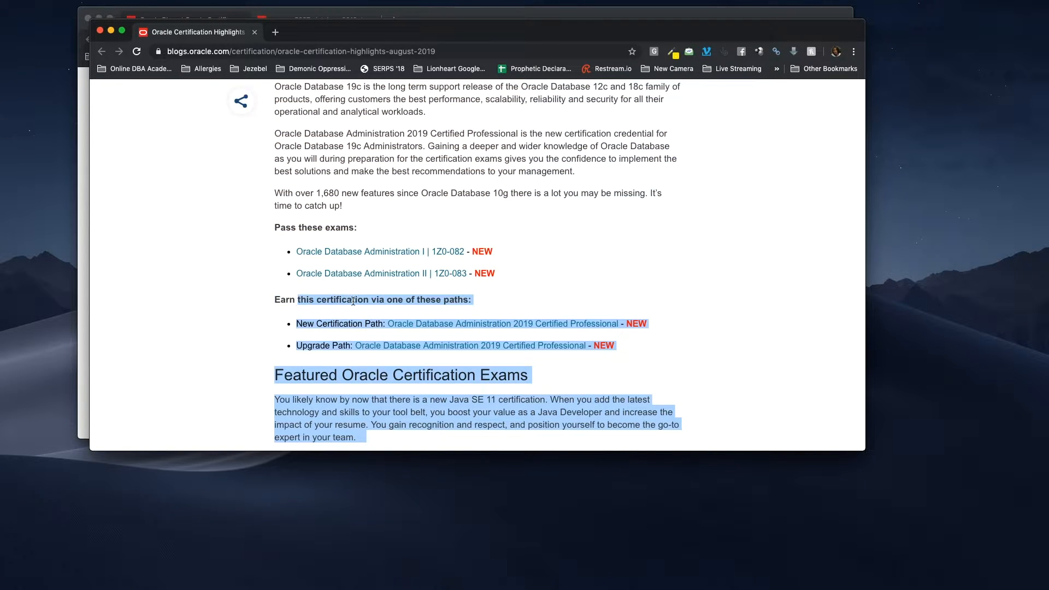
{"action": "left_click", "coordinate": [321, 336]}
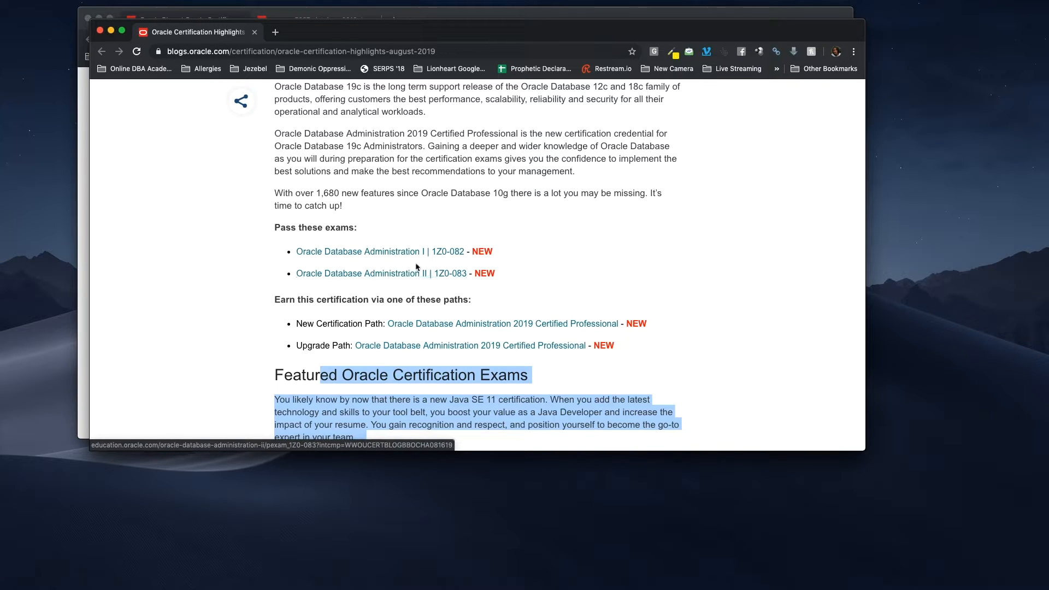
{"action": "mouse_move", "coordinate": [453, 283]}
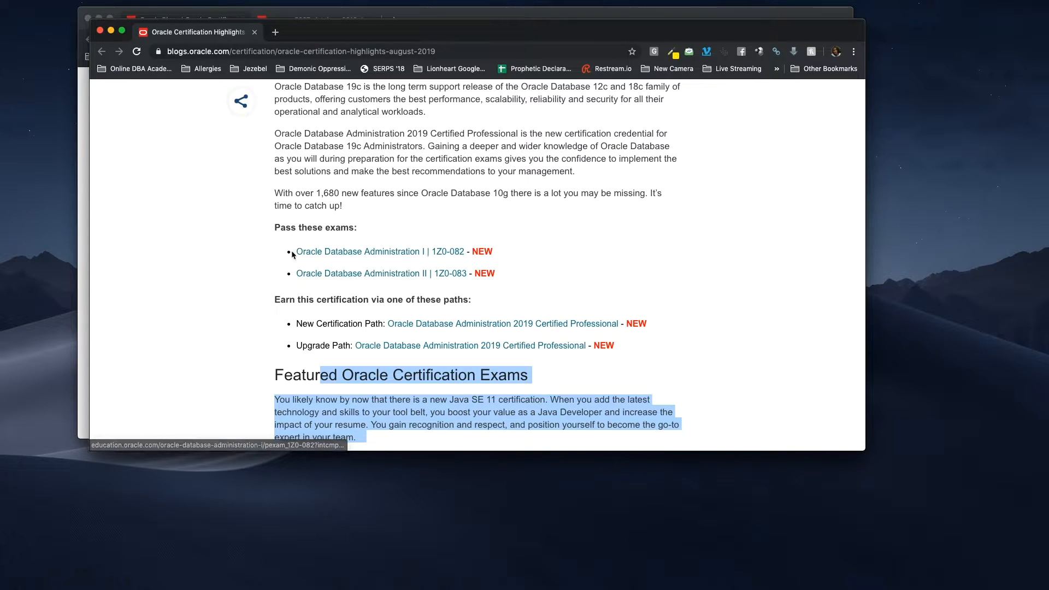
{"action": "mouse_move", "coordinate": [374, 257]}
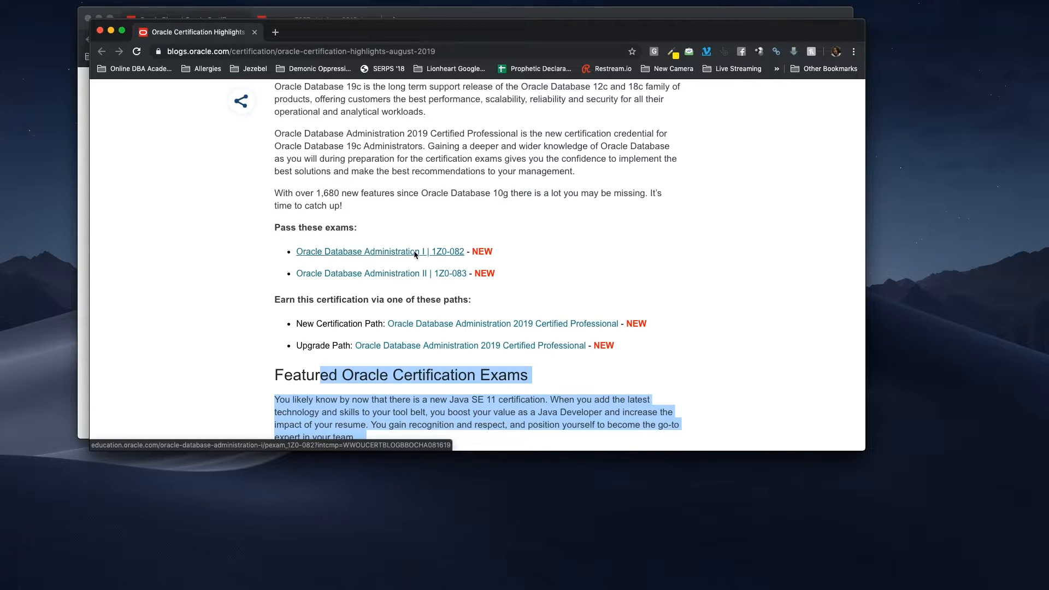
{"action": "mouse_move", "coordinate": [437, 283]}
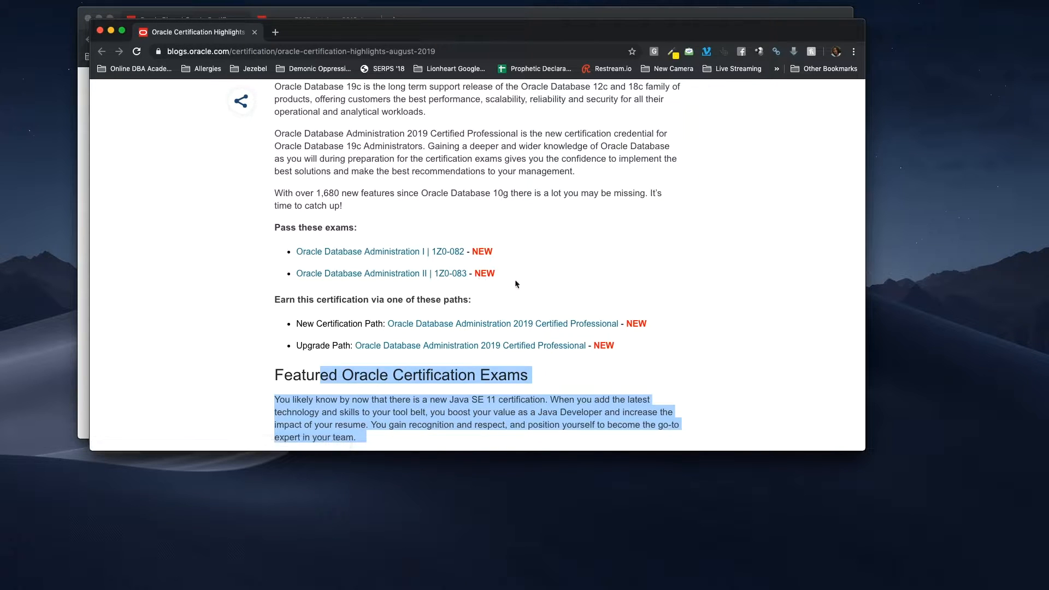
{"action": "mouse_move", "coordinate": [335, 290]}
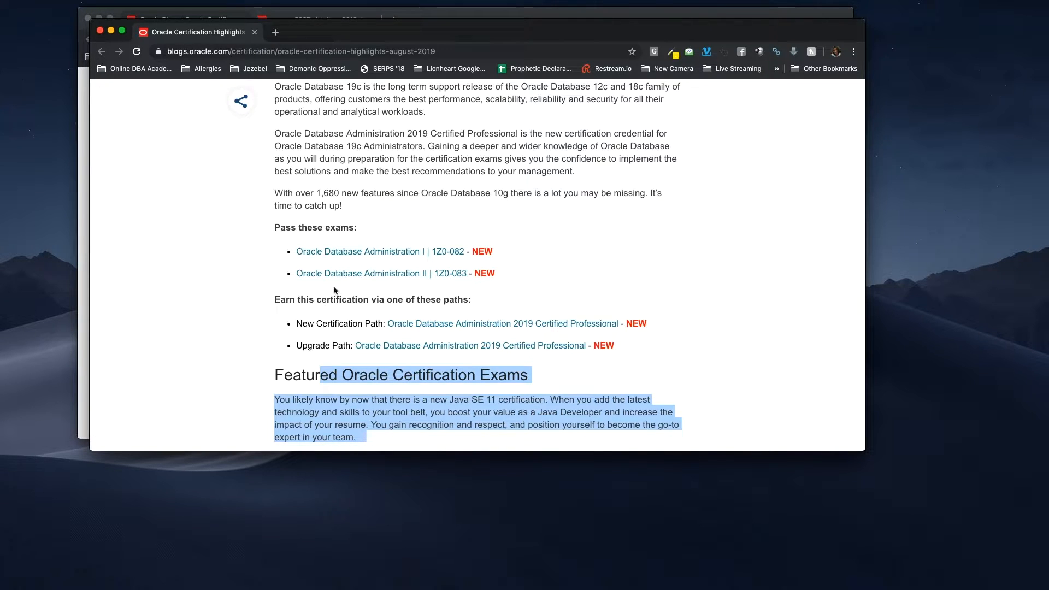
{"action": "mouse_move", "coordinate": [381, 274]}
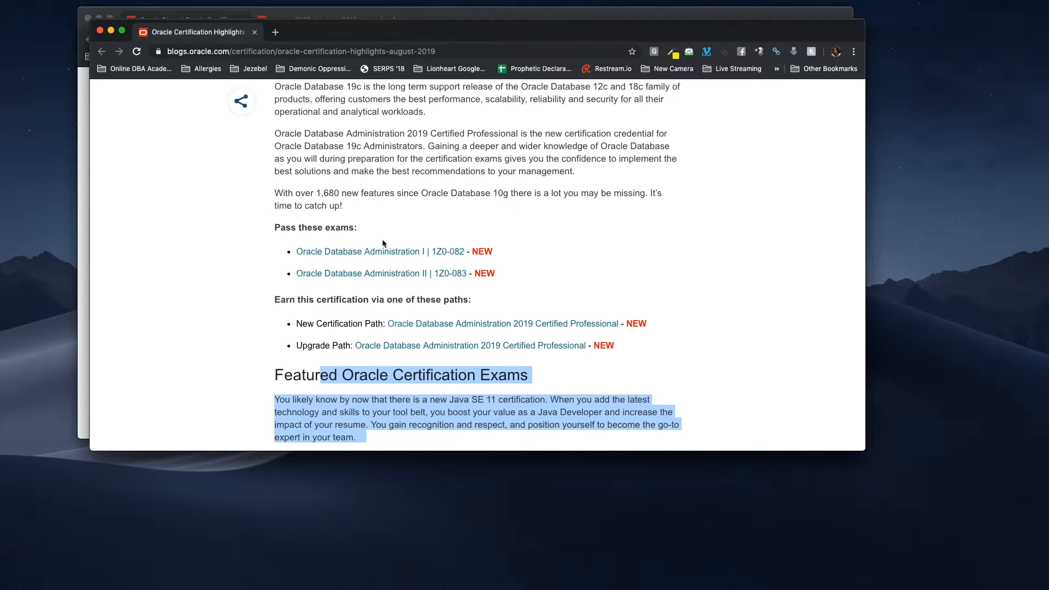
{"action": "mouse_move", "coordinate": [382, 251]}
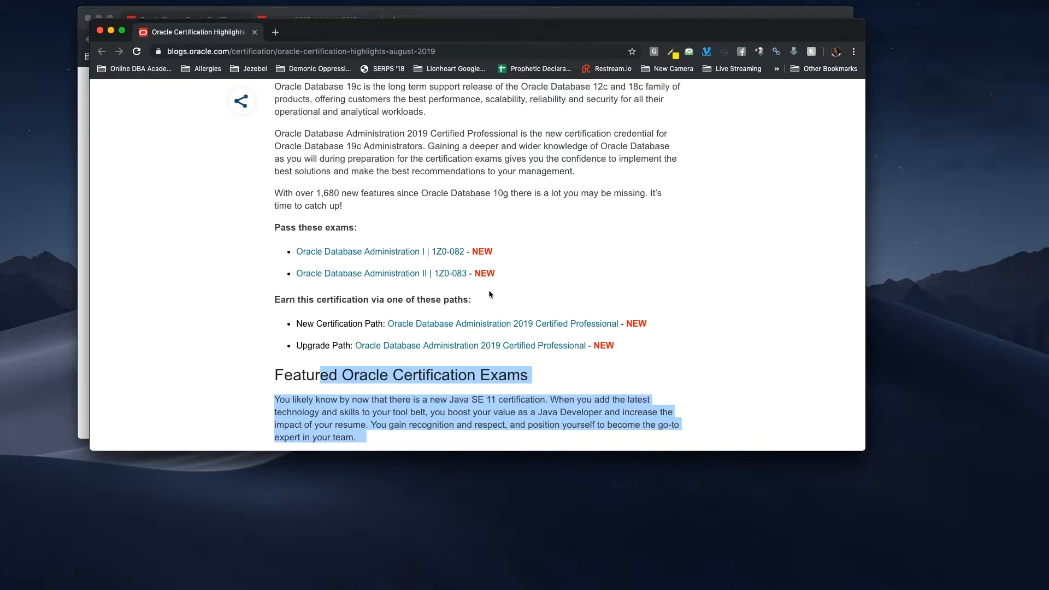
{"action": "mouse_move", "coordinate": [483, 318]}
{"action": "type", "text": "Google.com"}
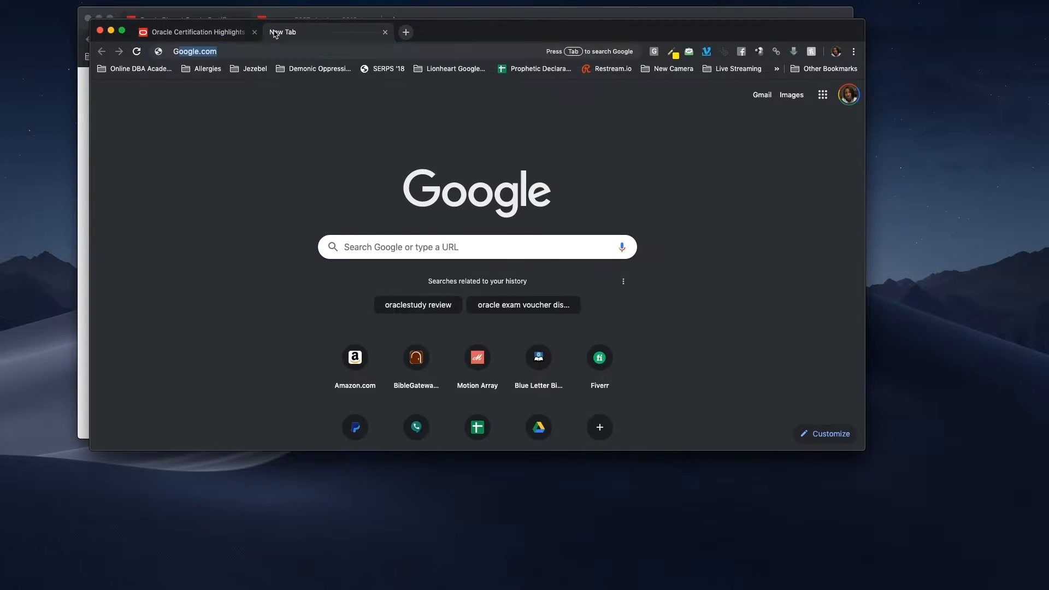
- Search Google for 'oracle ocp 19c certification path' in a new tab
{"action": "type", "text": "GOOGLE>COM&oq=GOOGLE>COM&aqs=chrome..69i57j0l2j69i65l3.3349j0j7&sourceid=chrom..."}
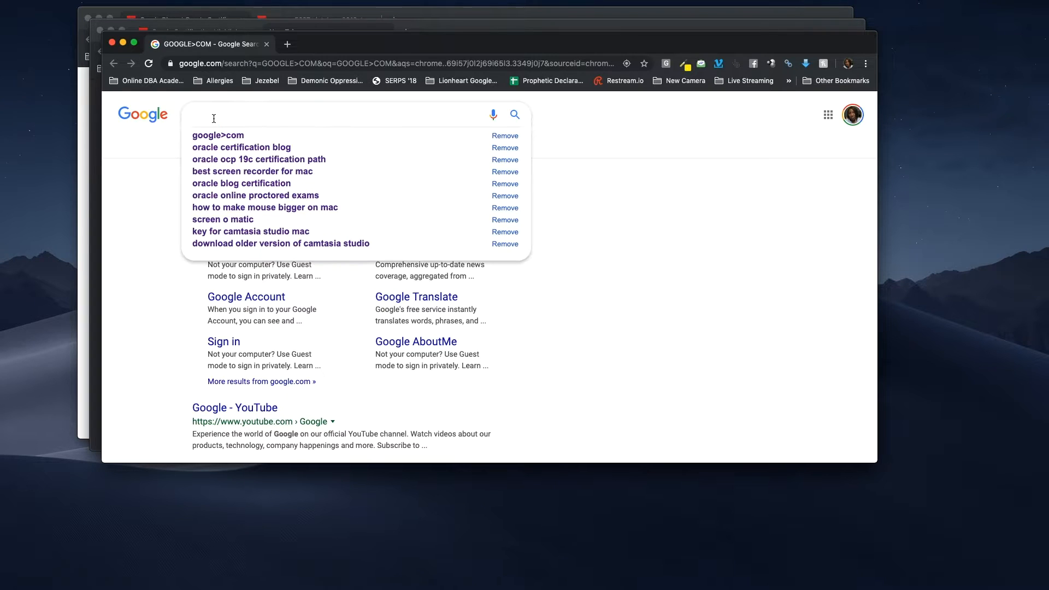
{"action": "type", "text": "oracle"}
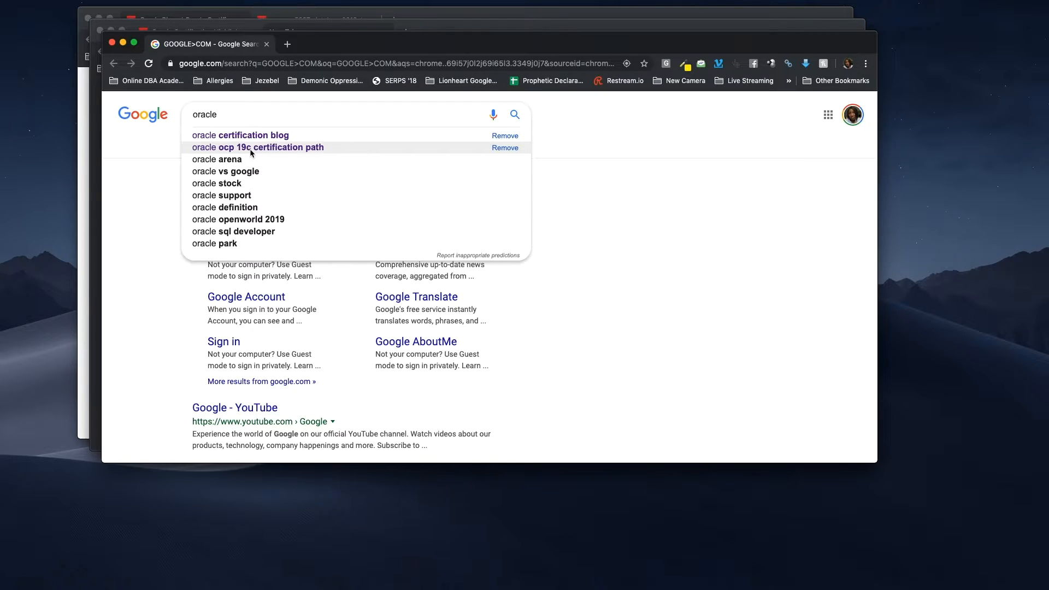
{"action": "left_click", "coordinate": [257, 147]}
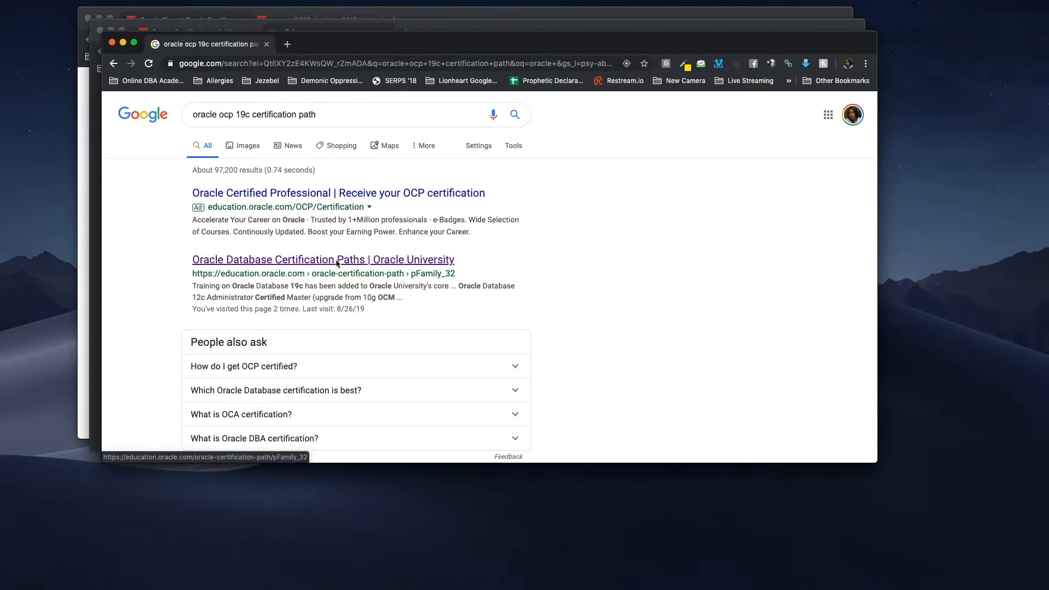
- Open Oracle University's Database Certification Paths page and scroll to the Administration 2019 path cards
{"action": "left_click", "coordinate": [323, 260]}
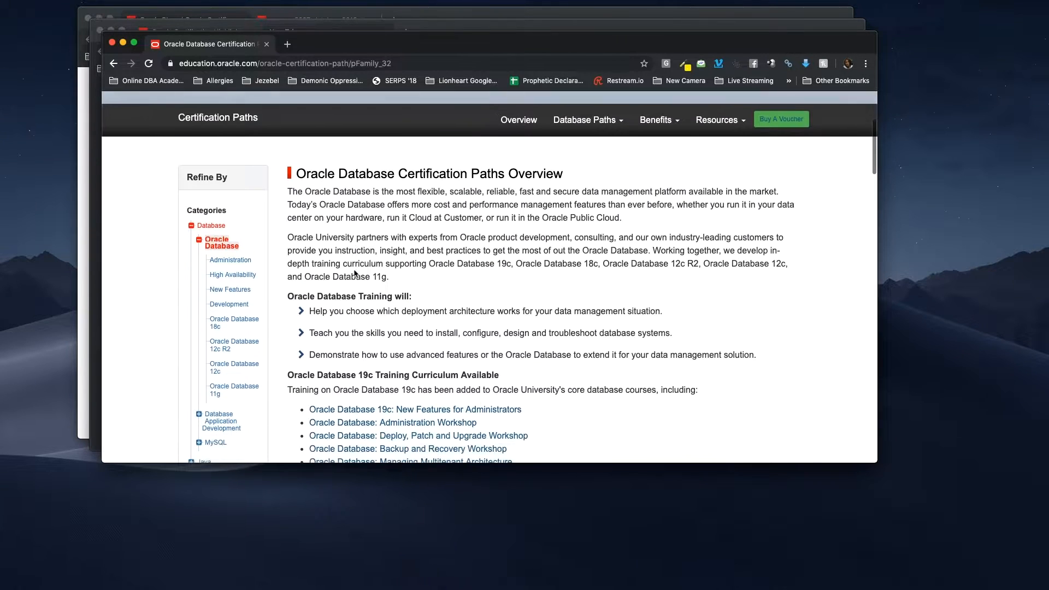
{"action": "scroll", "scroll_direction": "down", "scroll_amount": 3}
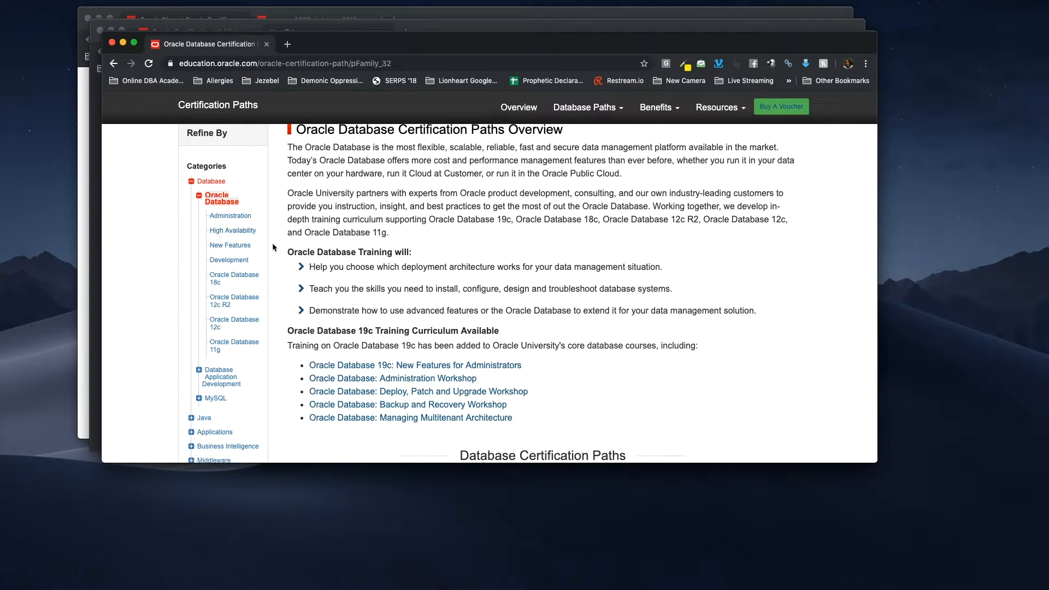
{"action": "mouse_move", "coordinate": [247, 215]}
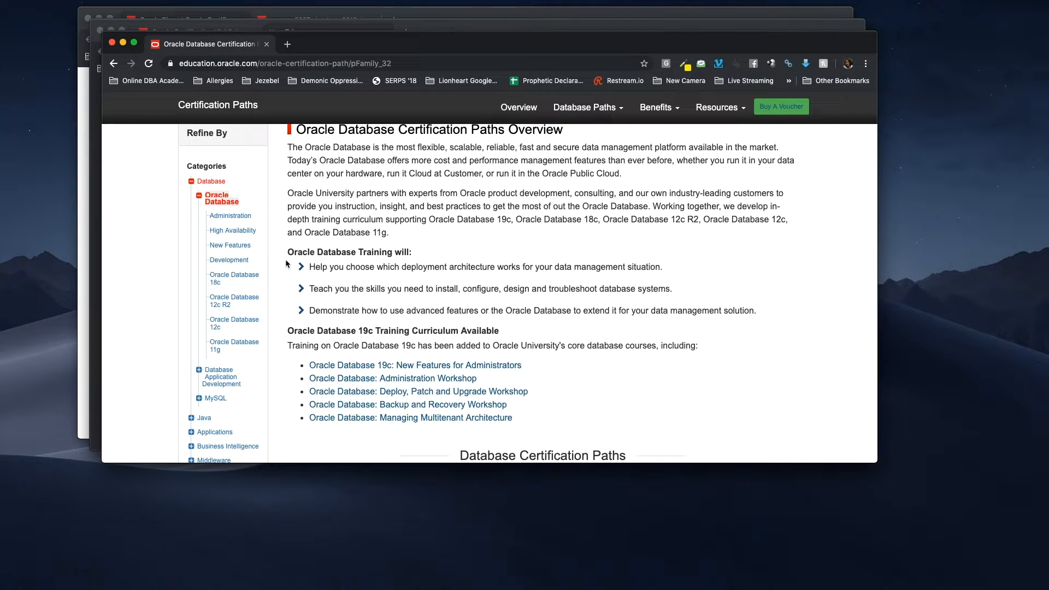
{"action": "mouse_move", "coordinate": [234, 278]}
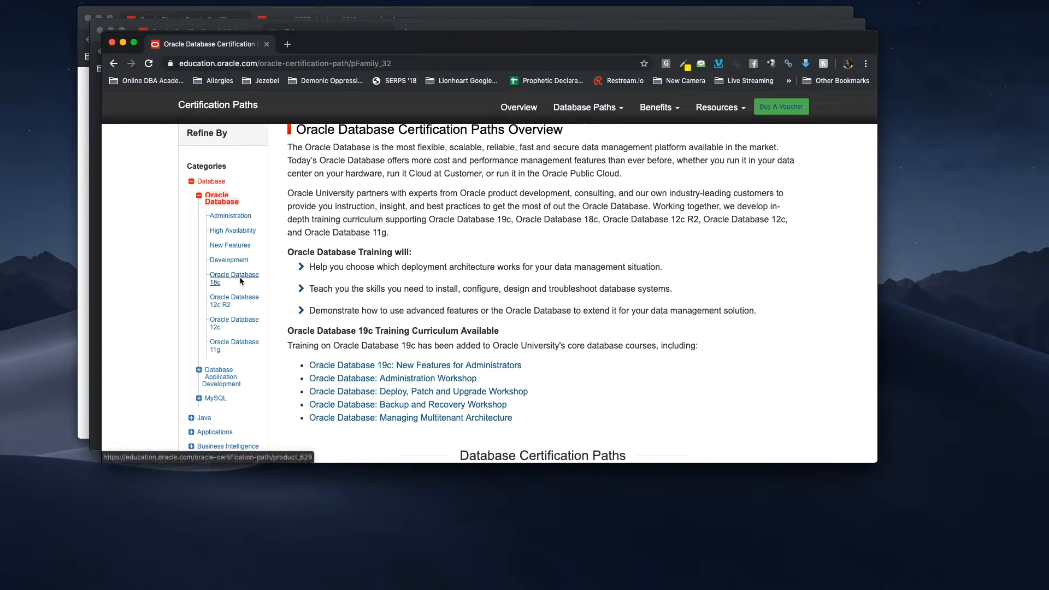
{"action": "scroll", "scroll_direction": "down", "scroll_amount": 3}
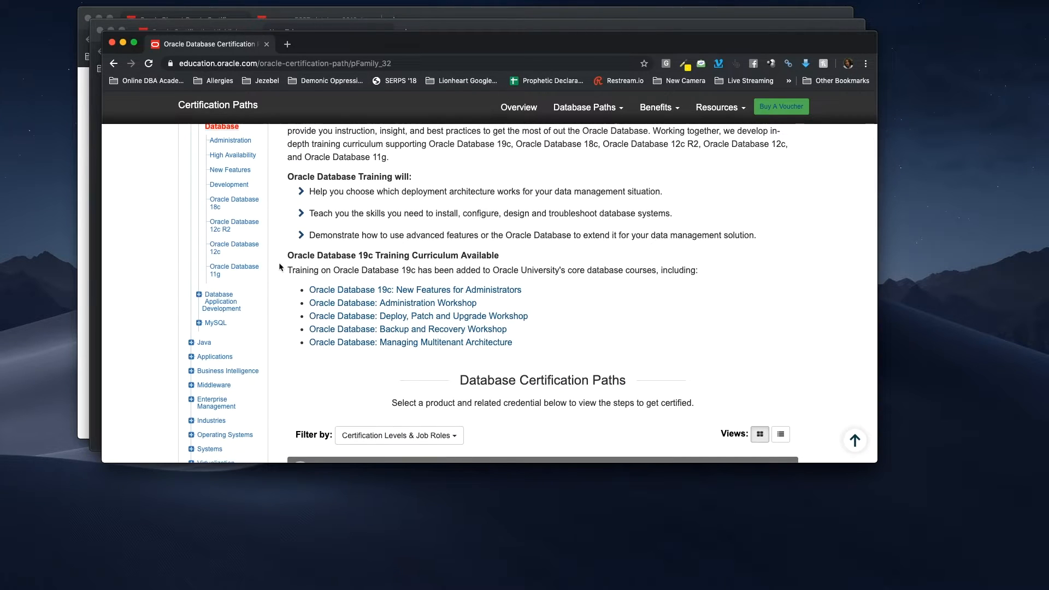
{"action": "mouse_move", "coordinate": [304, 259]}
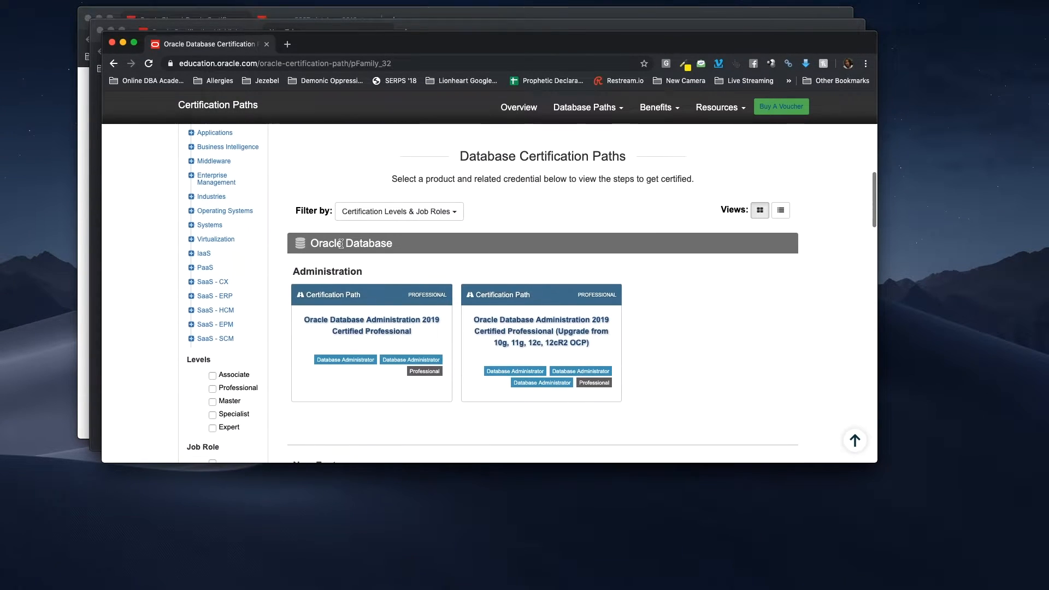
{"action": "scroll", "scroll_direction": "down", "scroll_amount": 3}
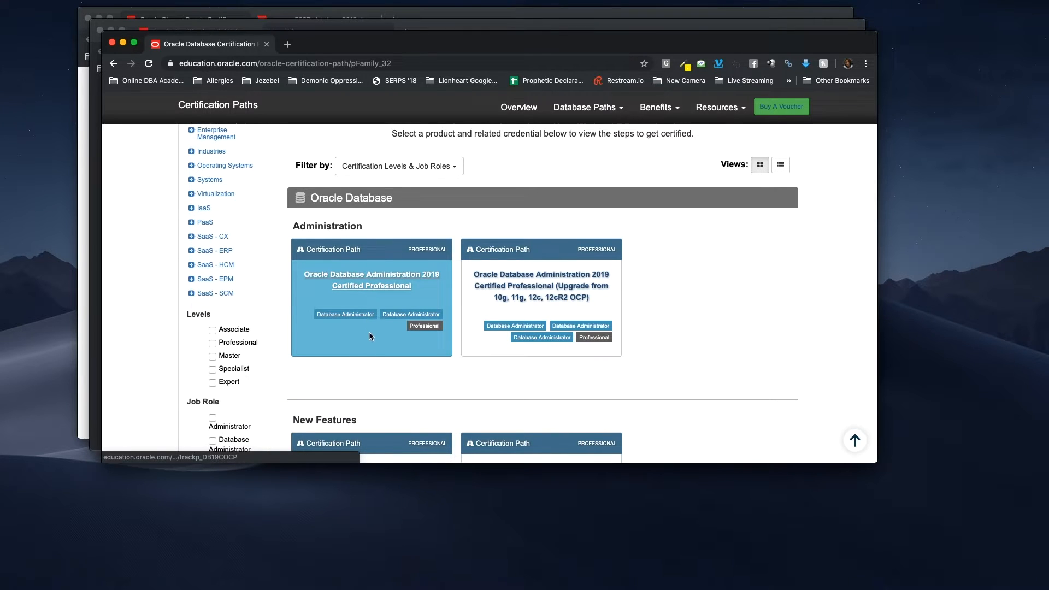
{"action": "scroll", "scroll_direction": "down", "scroll_amount": 3}
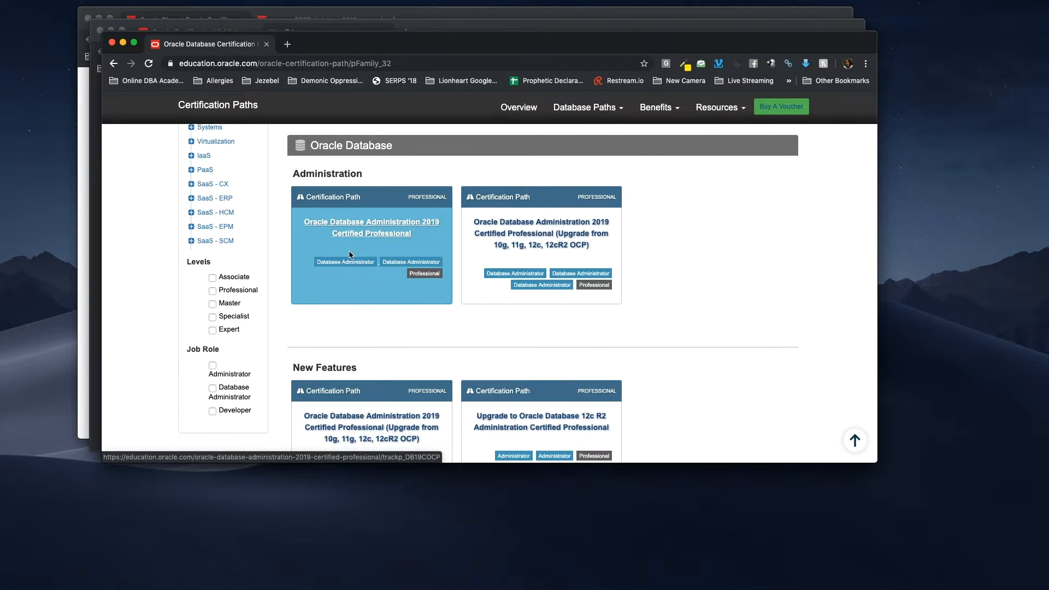
{"action": "mouse_move", "coordinate": [359, 261]}
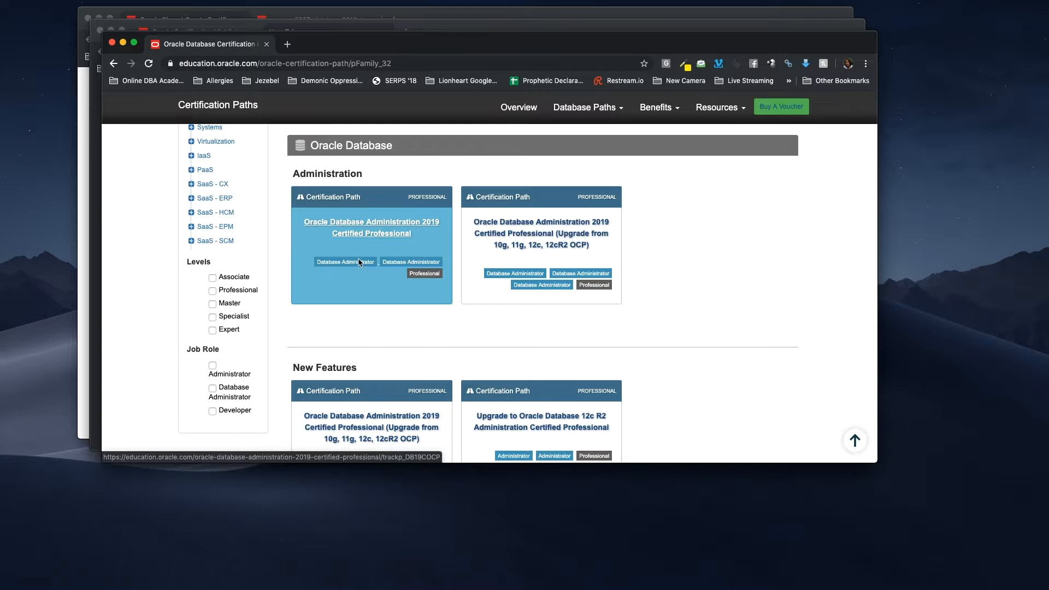
{"action": "mouse_move", "coordinate": [355, 253]}
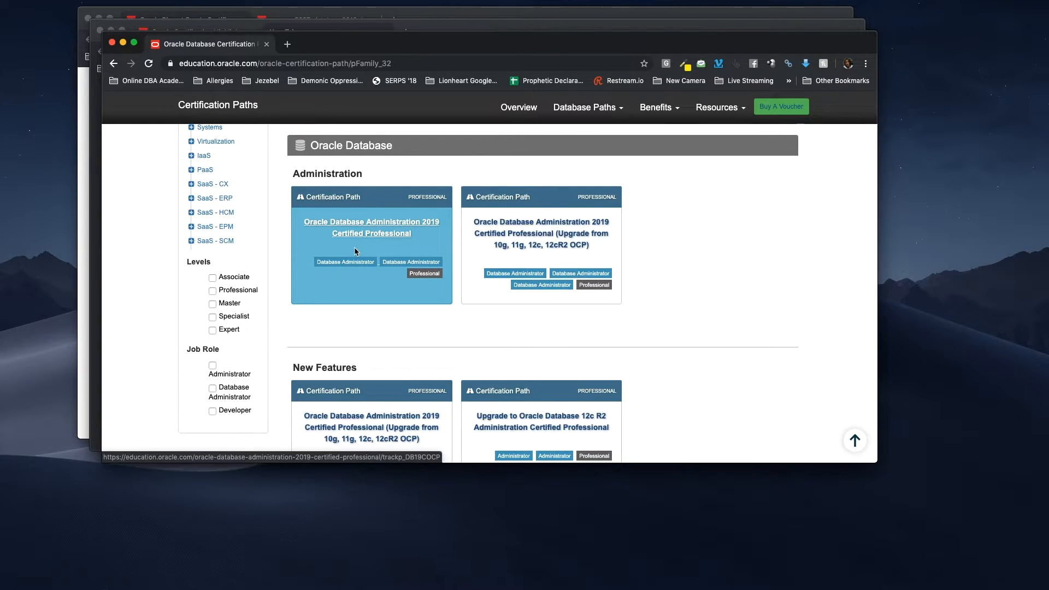
{"action": "mouse_move", "coordinate": [349, 229]}
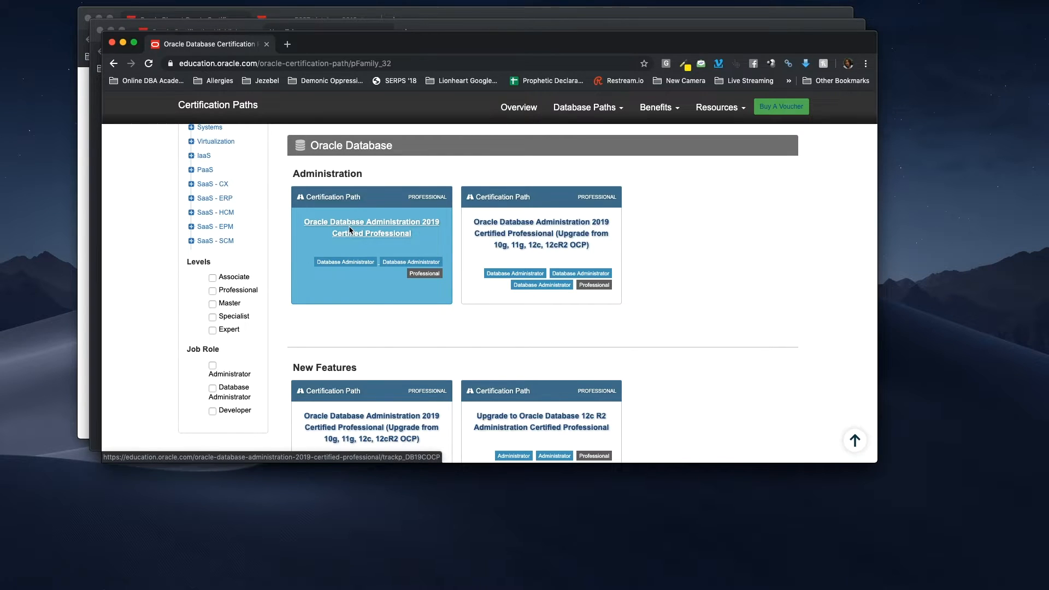
- Open the Database Administration 2019 Certified Professional path and show its 1Z0-082 and 1Z0-083 steps
{"action": "left_click", "coordinate": [371, 227]}
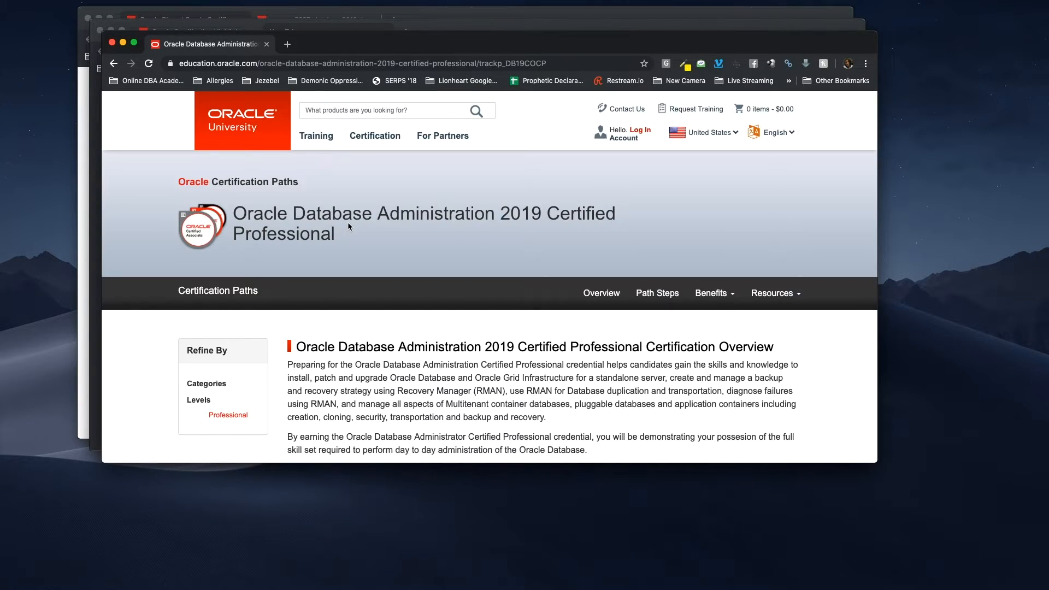
{"action": "scroll", "scroll_direction": "down", "scroll_amount": 3}
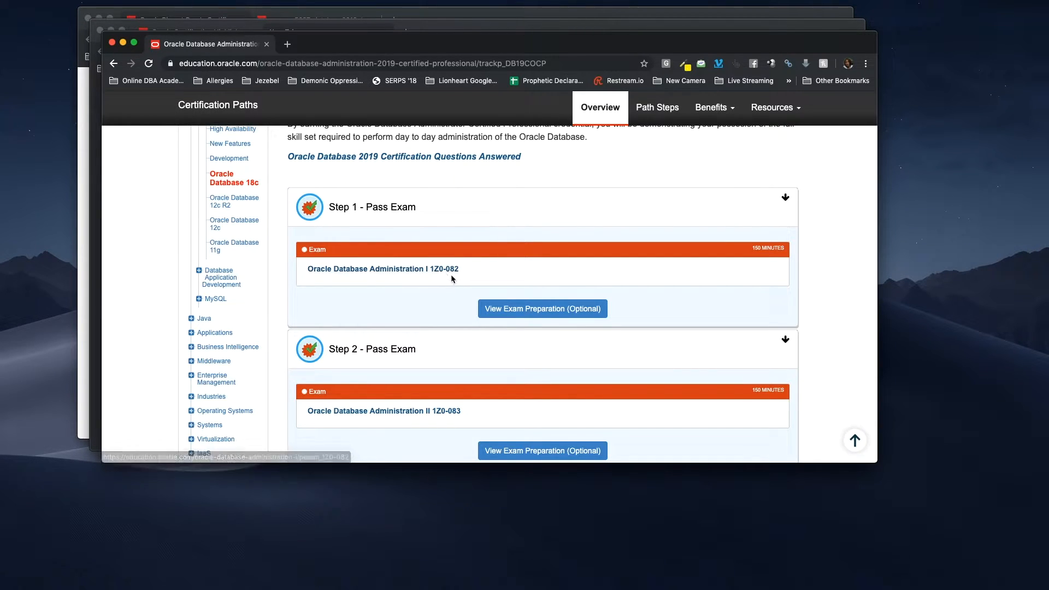
{"action": "mouse_move", "coordinate": [384, 411]}
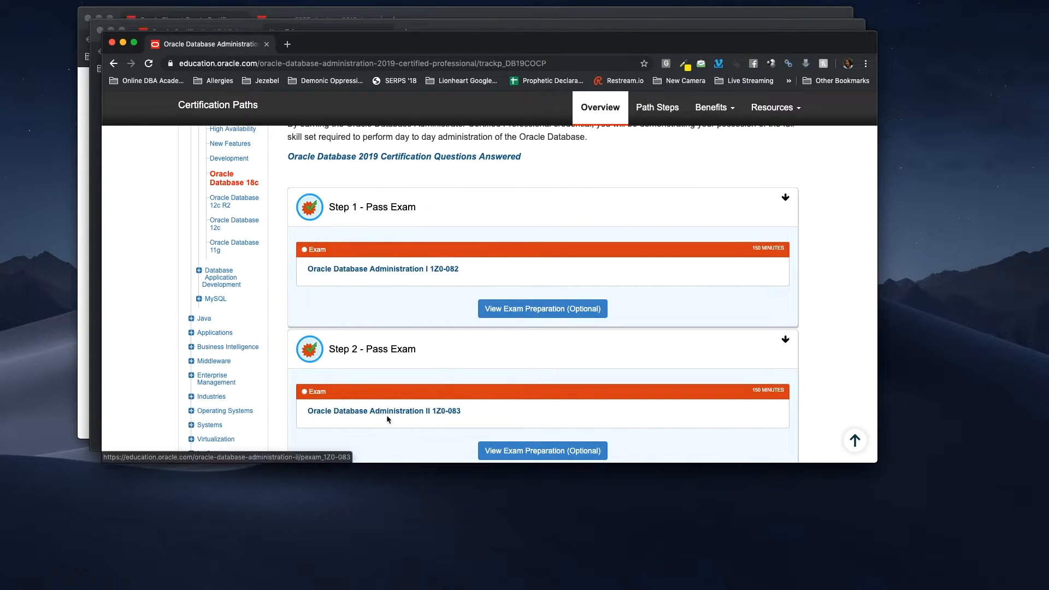
{"action": "left_click", "coordinate": [655, 107]}
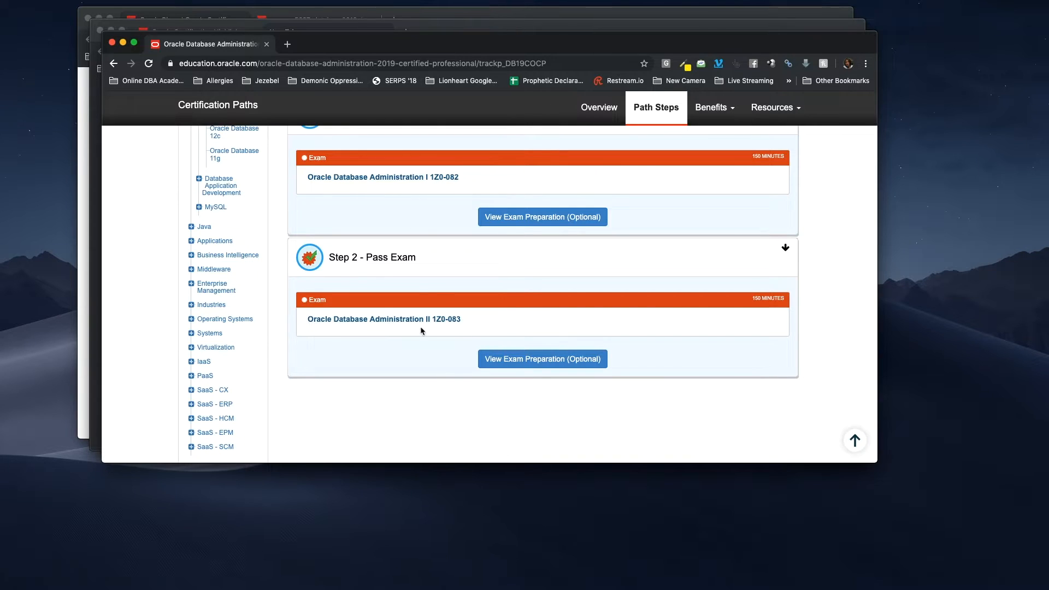
{"action": "right_click", "coordinate": [383, 176]}
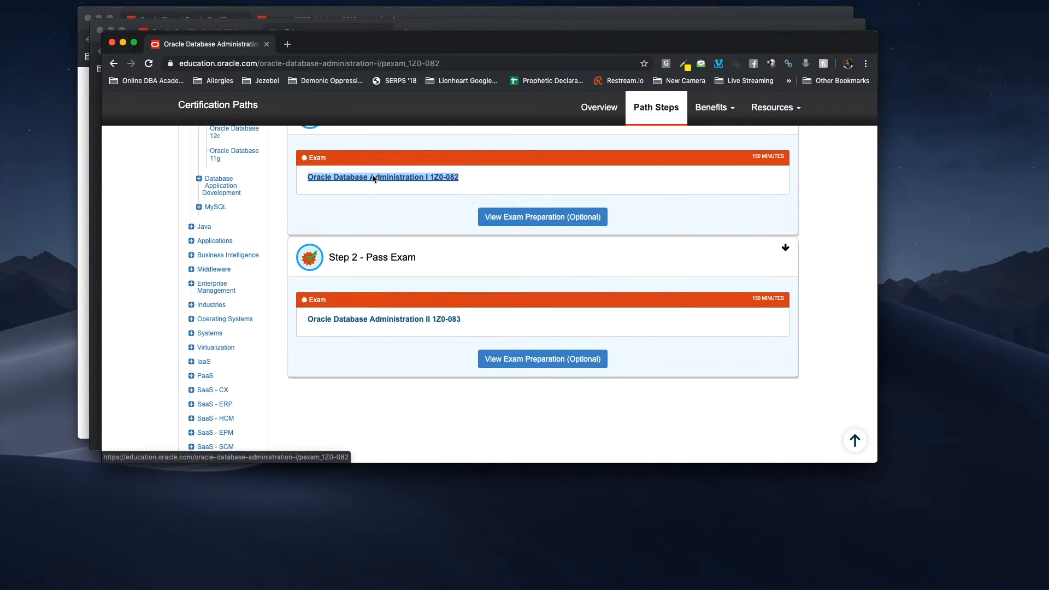
- Open the 1Z0-082 exam page and scroll to its details, Exam Preparation and Register sections
{"action": "left_click", "coordinate": [382, 176]}
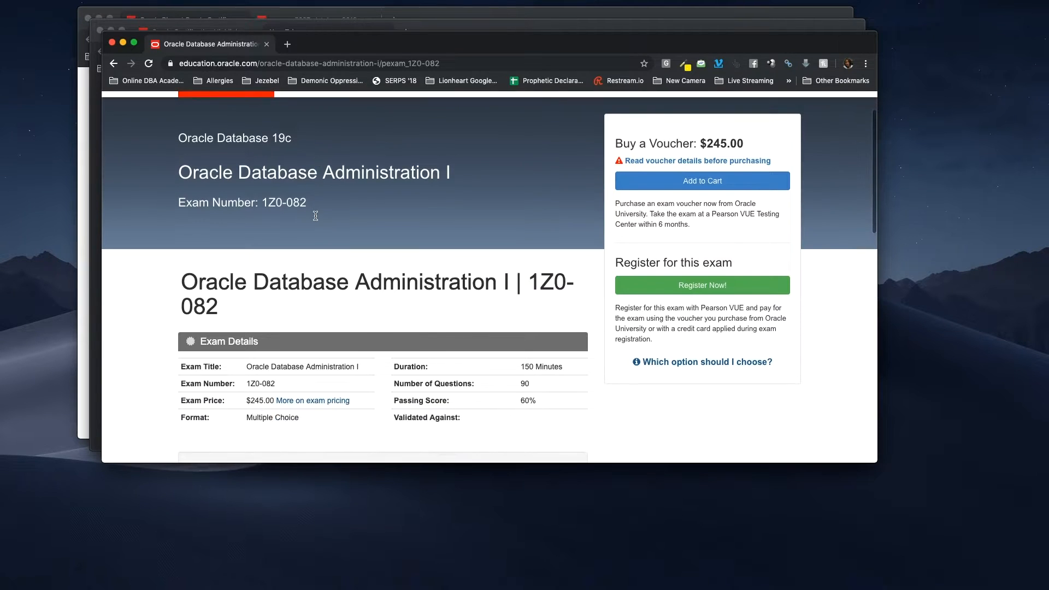
{"action": "scroll", "scroll_direction": "down", "scroll_amount": 3}
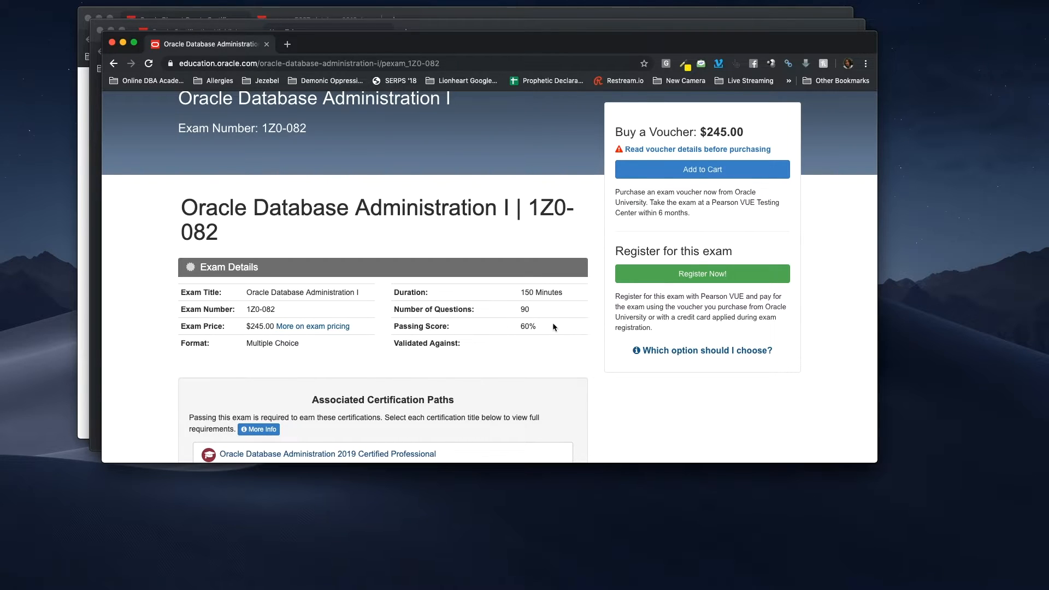
{"action": "mouse_move", "coordinate": [479, 334]}
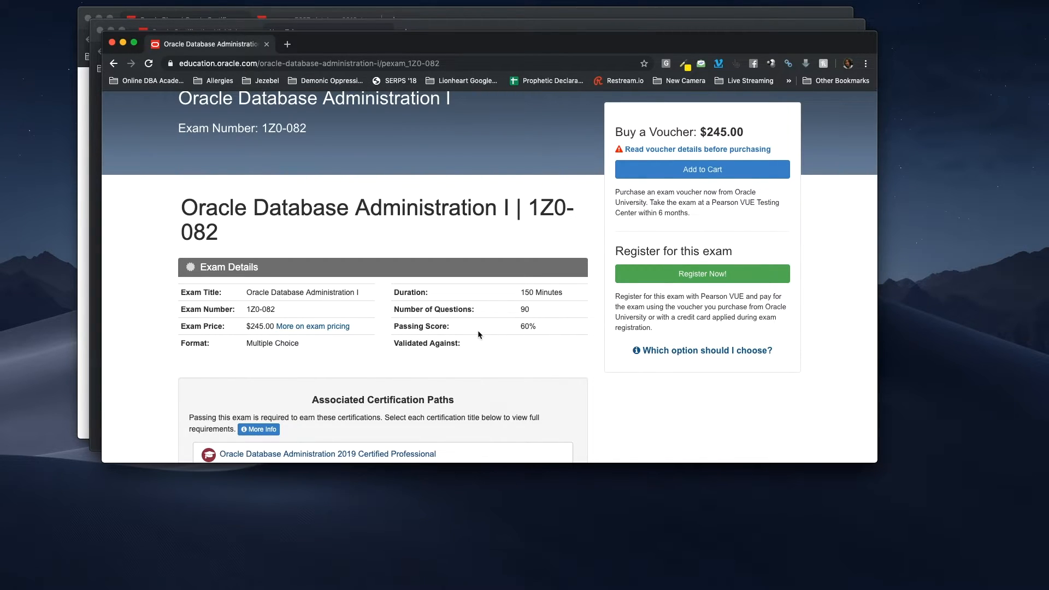
{"action": "scroll", "scroll_direction": "down", "scroll_amount": 3}
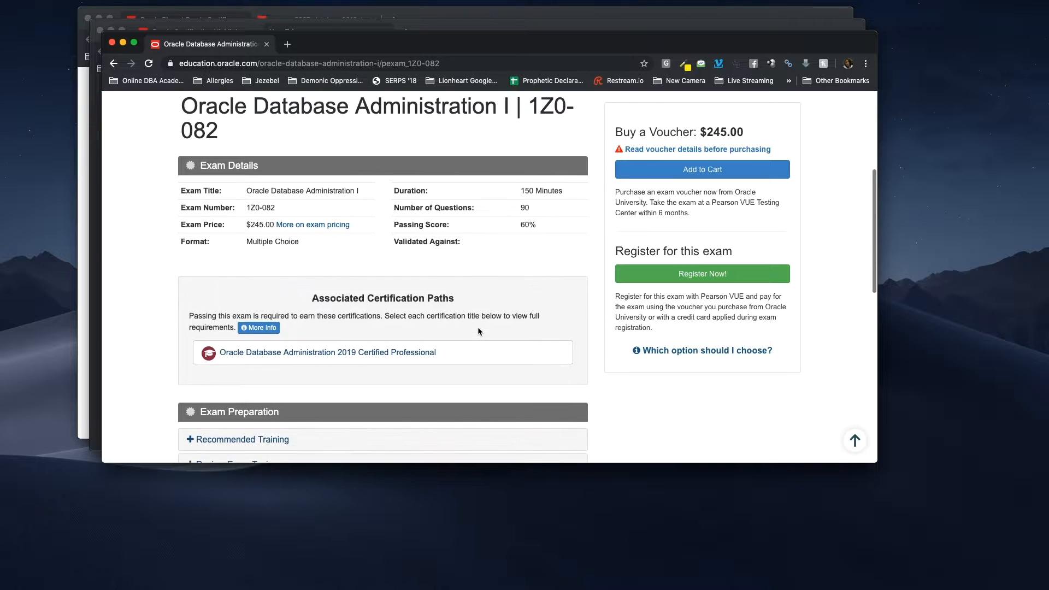
{"action": "scroll", "scroll_direction": "down", "scroll_amount": 3}
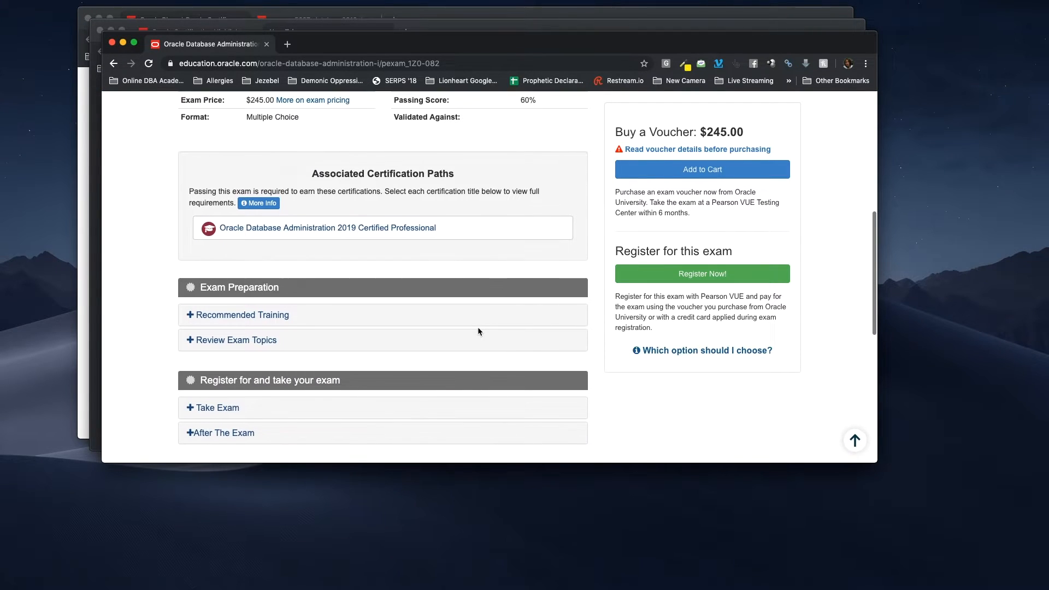
{"action": "scroll", "scroll_direction": "down", "scroll_amount": 3}
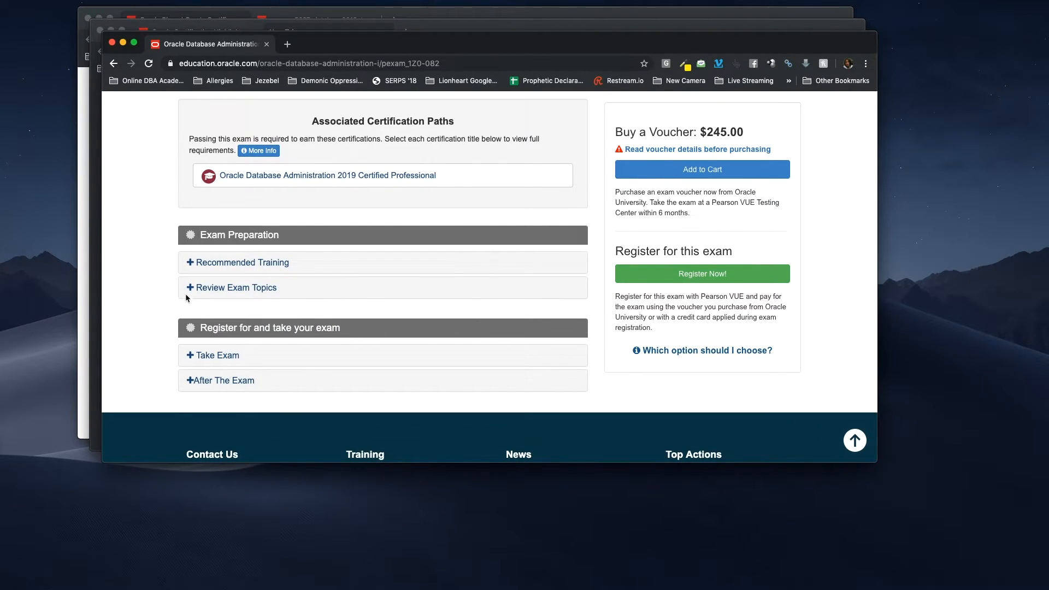
- Expand 1Z0-082 Review Exam Topics and read through the Administration Workshop and SQL topics
{"action": "left_click", "coordinate": [235, 287]}
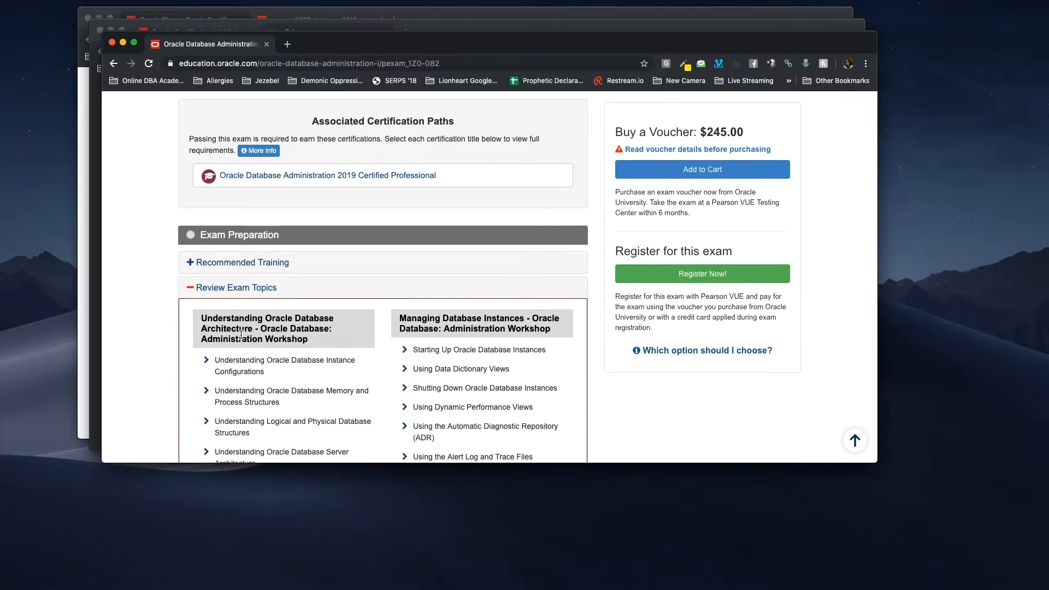
{"action": "scroll", "scroll_direction": "down", "scroll_amount": 3}
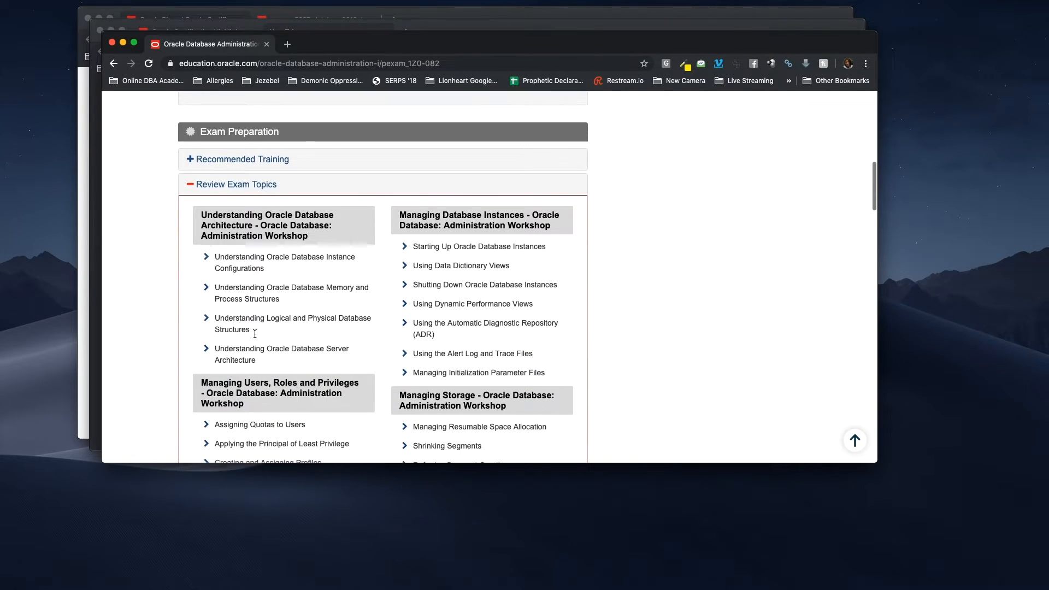
{"action": "scroll", "scroll_direction": "down", "scroll_amount": 3}
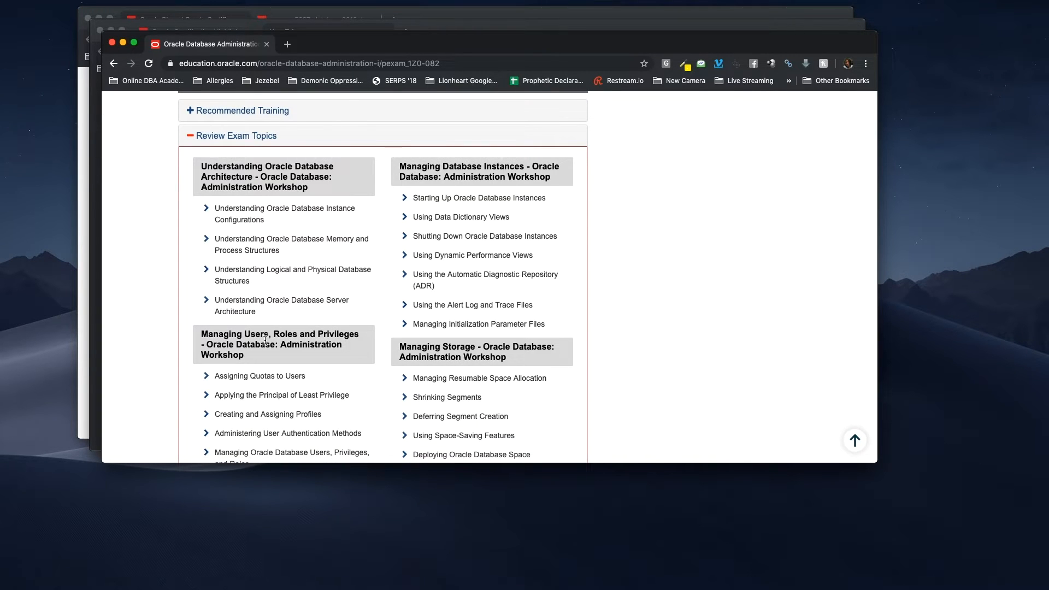
{"action": "scroll", "scroll_direction": "down", "scroll_amount": 3}
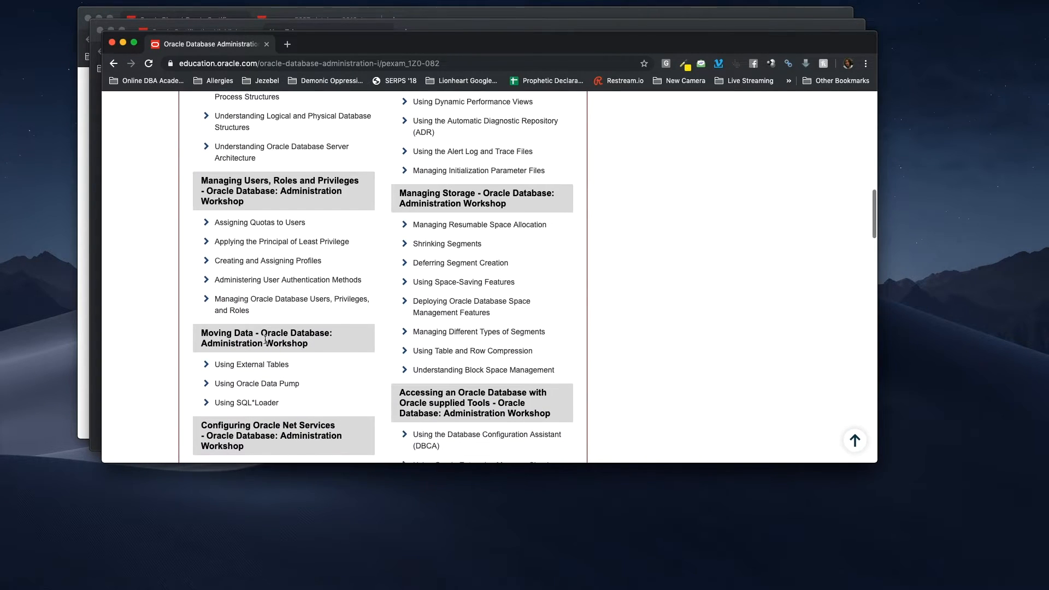
{"action": "scroll", "scroll_direction": "down", "scroll_amount": 3}
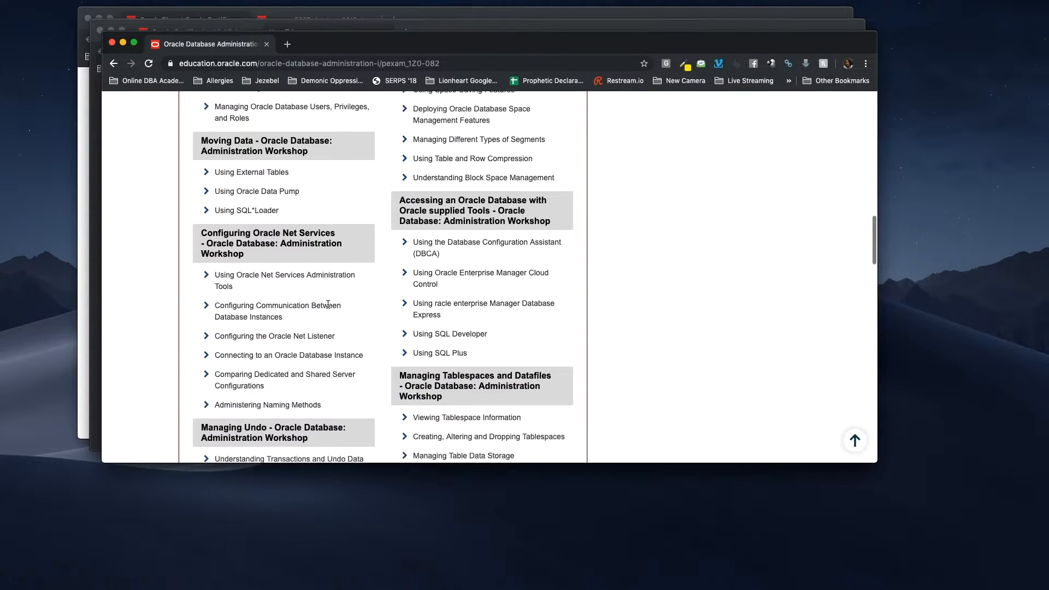
{"action": "scroll", "scroll_direction": "down", "scroll_amount": 3}
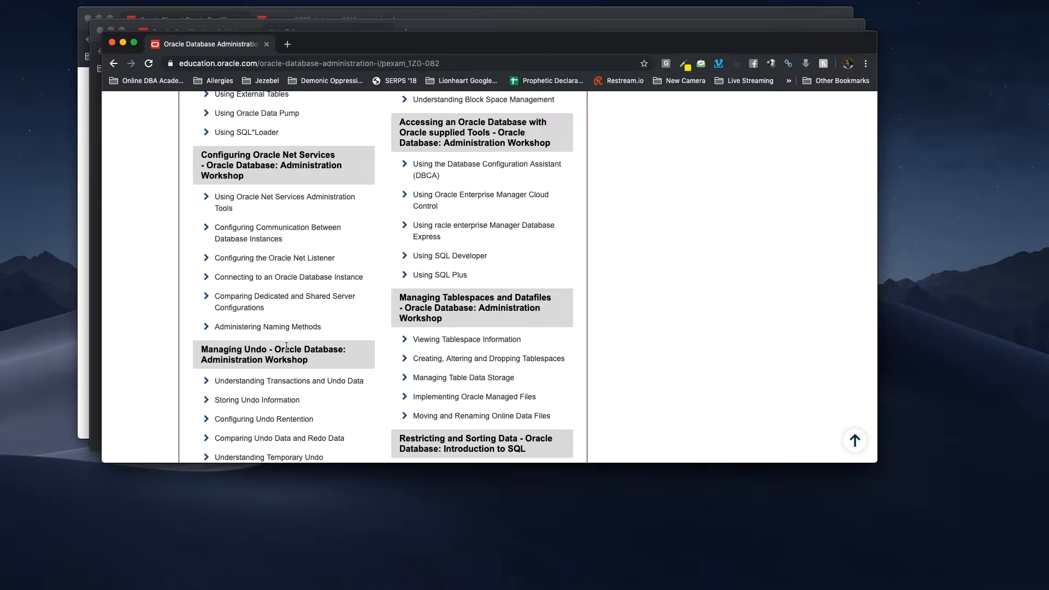
{"action": "scroll", "scroll_direction": "down", "scroll_amount": 3}
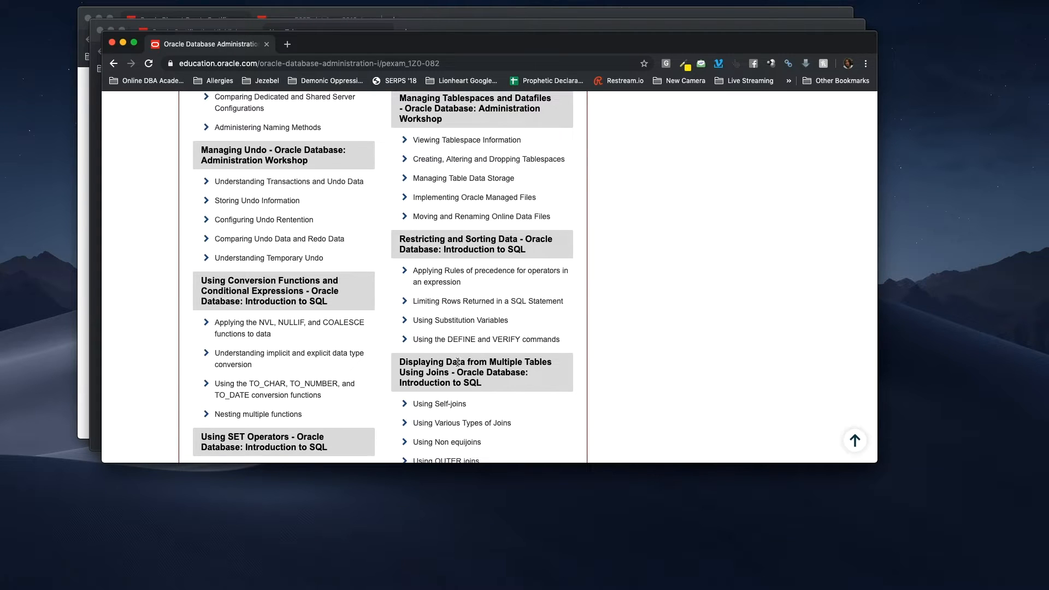
{"action": "mouse_move", "coordinate": [452, 368]}
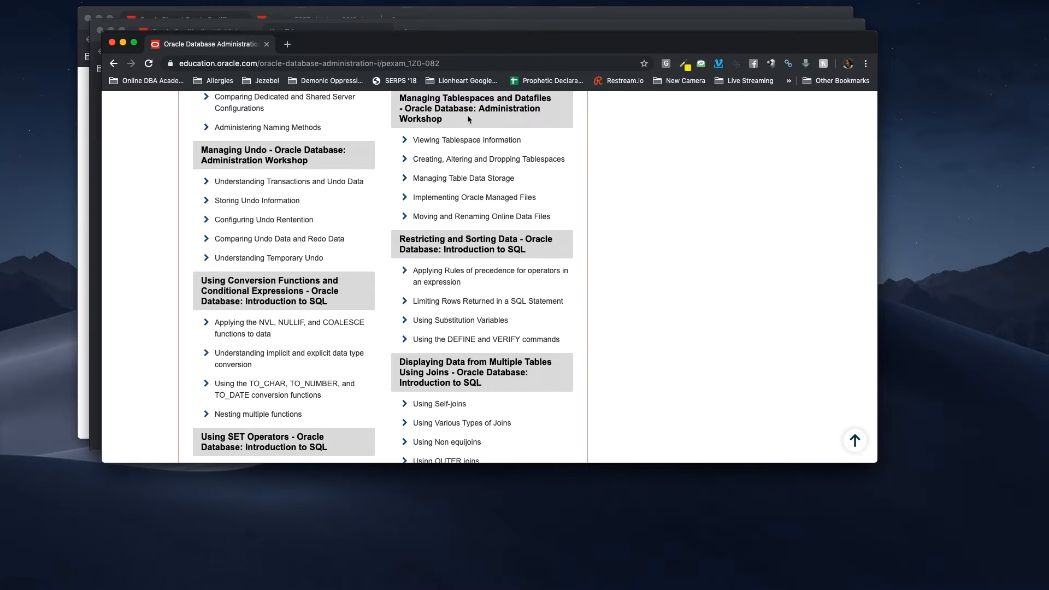
{"action": "scroll", "scroll_direction": "down", "scroll_amount": 3}
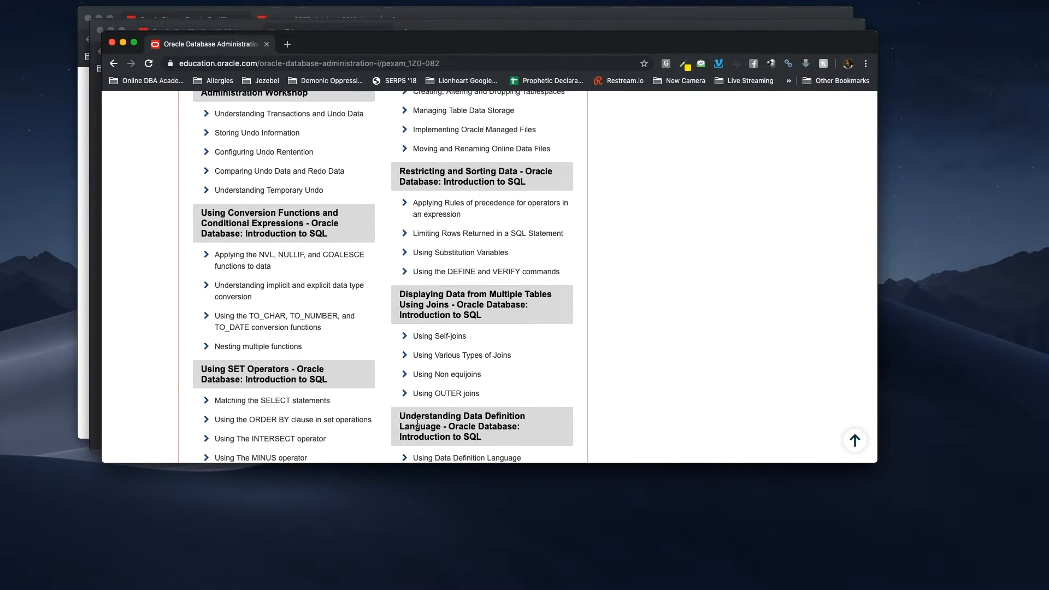
{"action": "scroll", "scroll_direction": "down", "scroll_amount": 3}
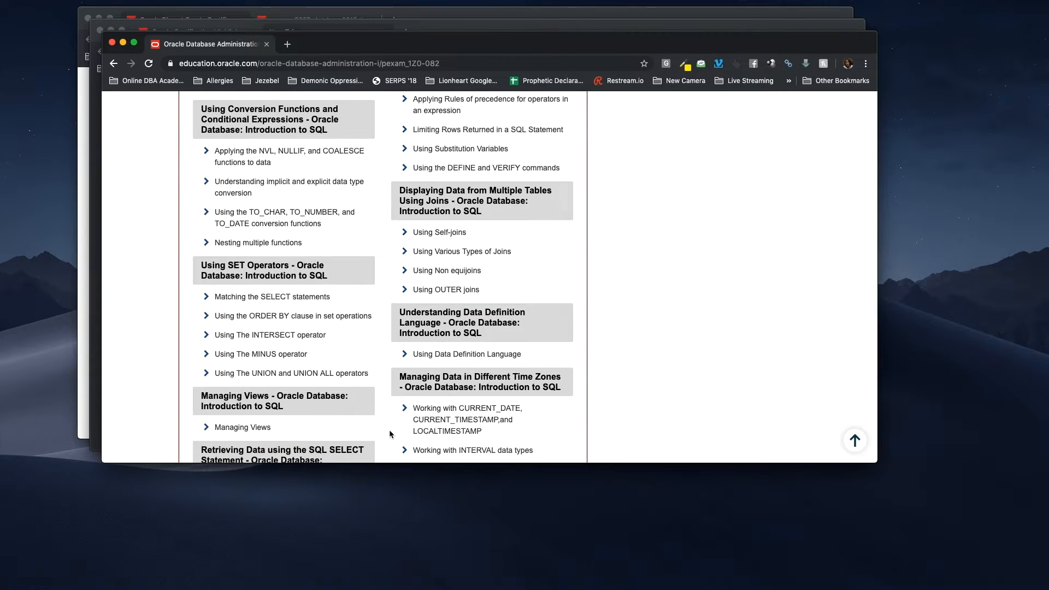
{"action": "scroll", "scroll_direction": "down", "scroll_amount": 3}
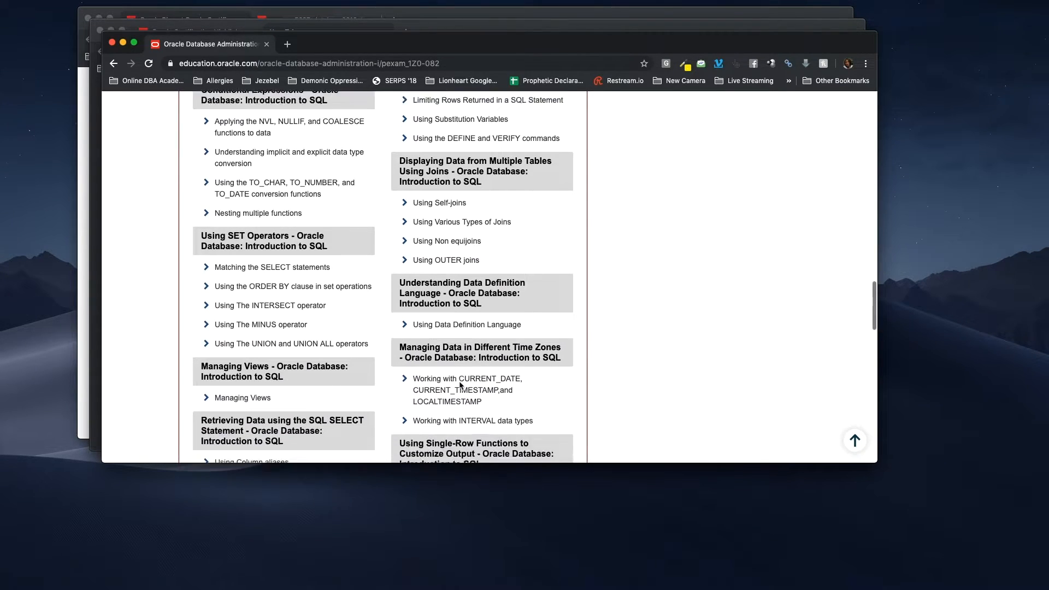
{"action": "scroll", "scroll_direction": "down", "scroll_amount": 3}
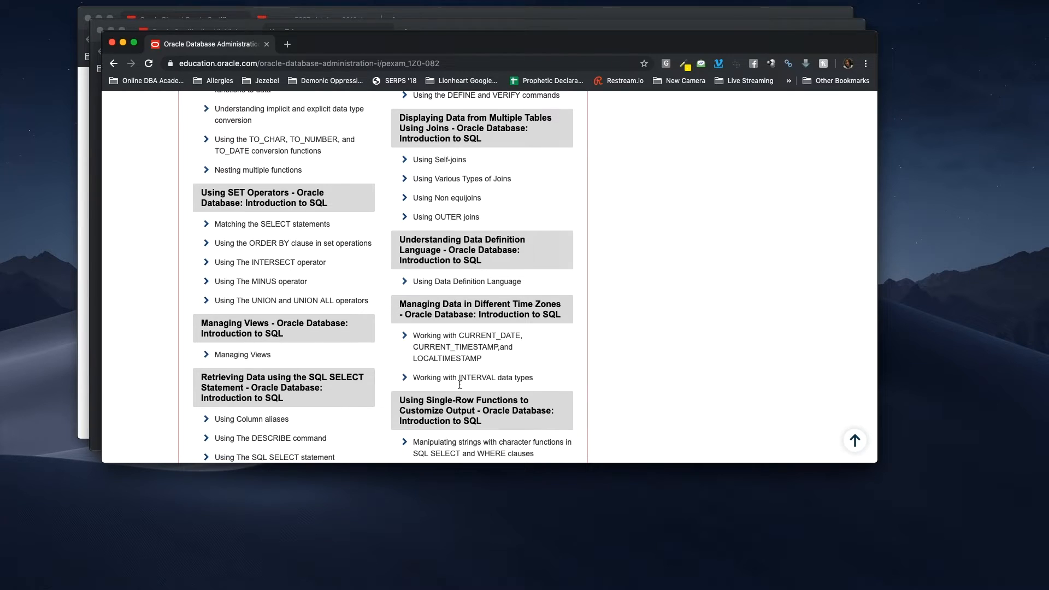
{"action": "scroll", "scroll_direction": "down", "scroll_amount": 3}
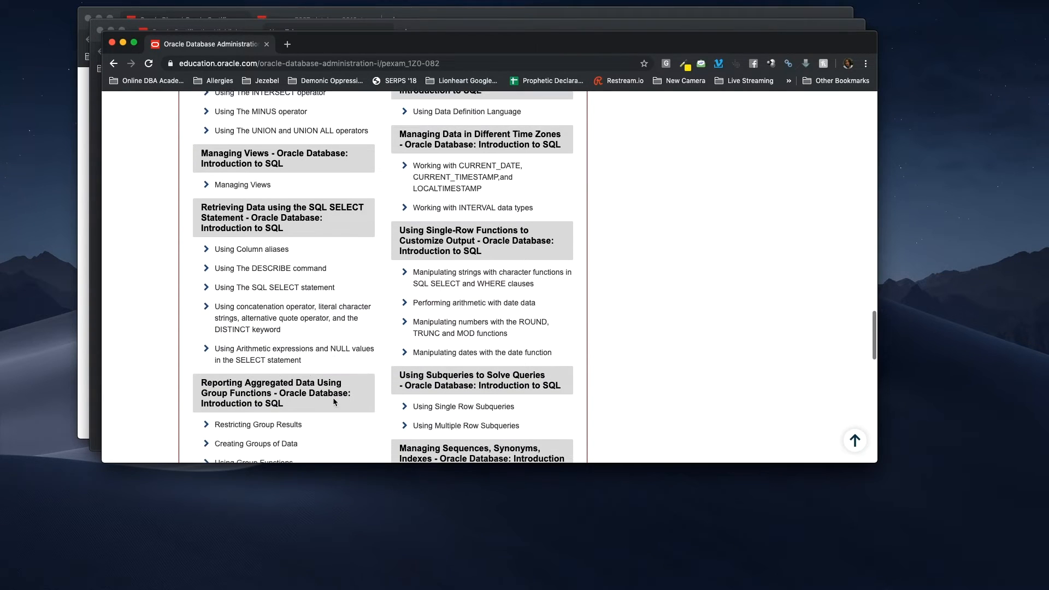
{"action": "scroll", "scroll_direction": "down", "scroll_amount": 3}
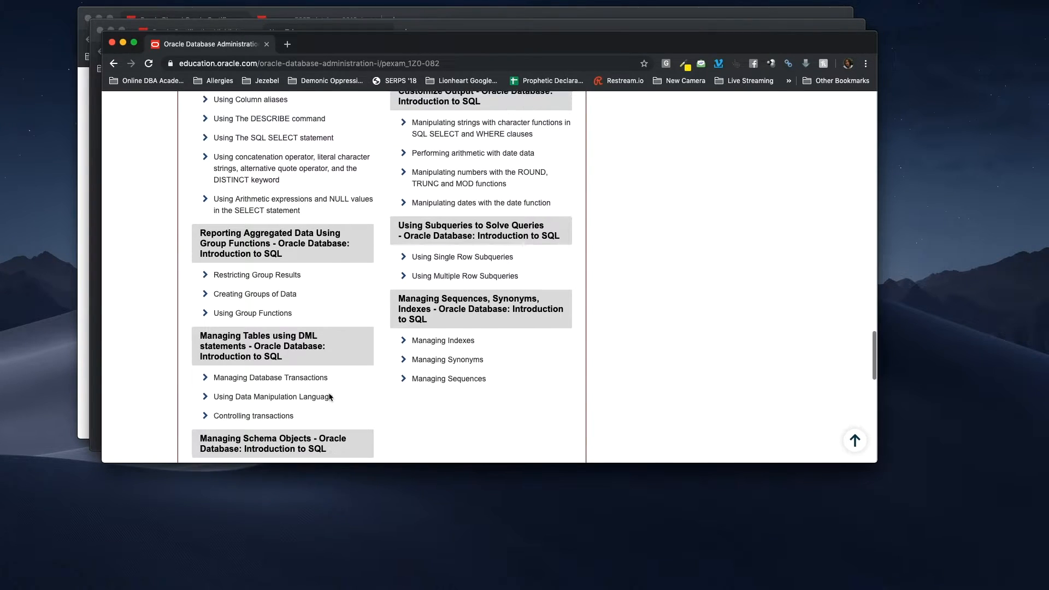
{"action": "scroll", "scroll_direction": "down", "scroll_amount": 3}
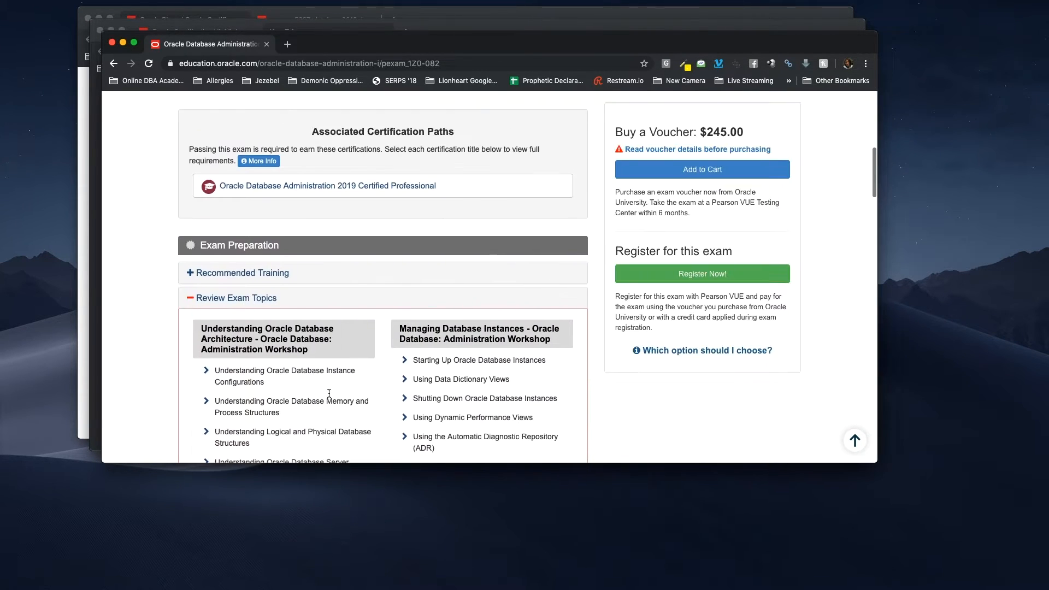
- Scroll the certification path overview to Step 2 and bring up the 1Z0-083 link menu
{"action": "scroll", "scroll_direction": "down", "scroll_amount": 3}
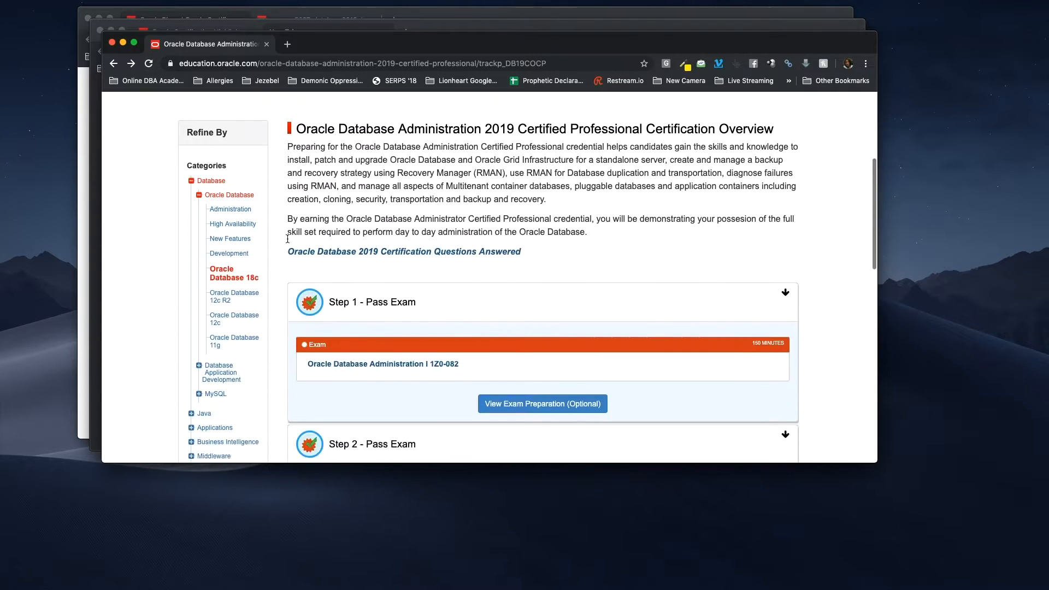
{"action": "scroll", "scroll_direction": "down", "scroll_amount": 3}
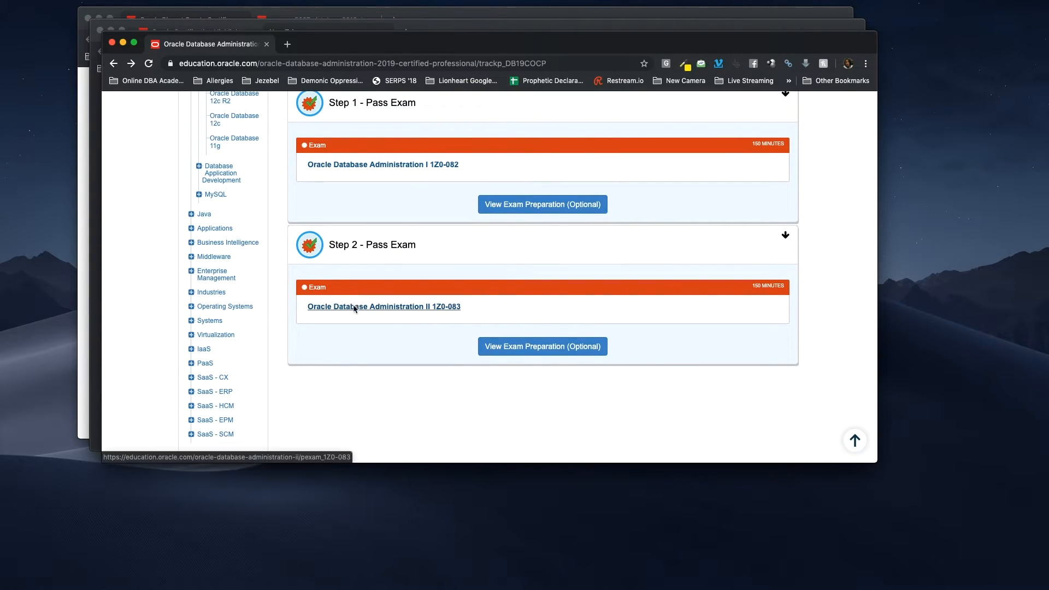
{"action": "right_click", "coordinate": [384, 306]}
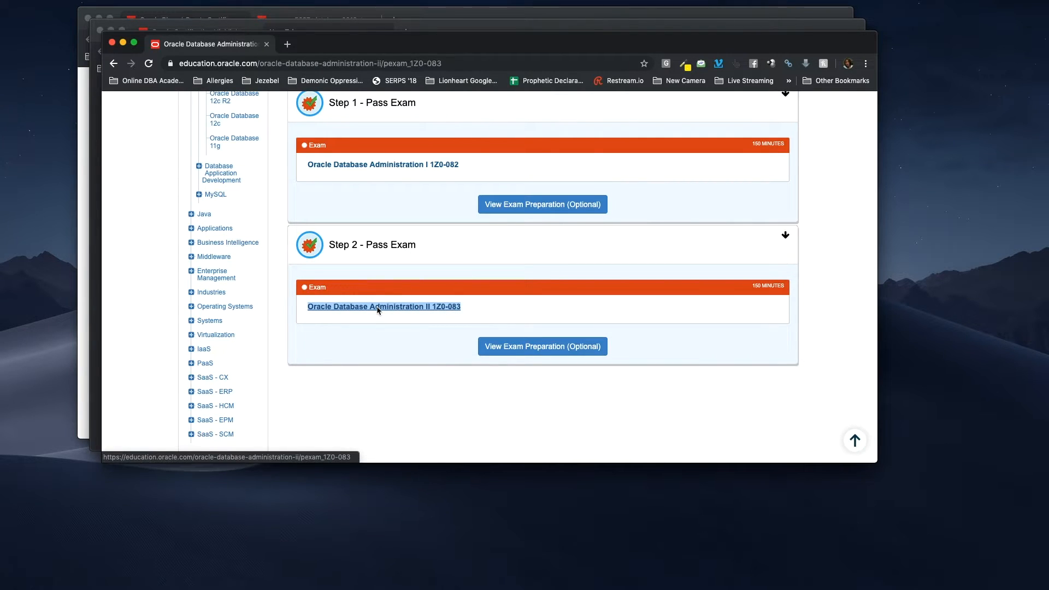
- Open the 1Z0-083 exam page and review its $245 price, 85 questions, 57% pass score
{"action": "left_click", "coordinate": [384, 306]}
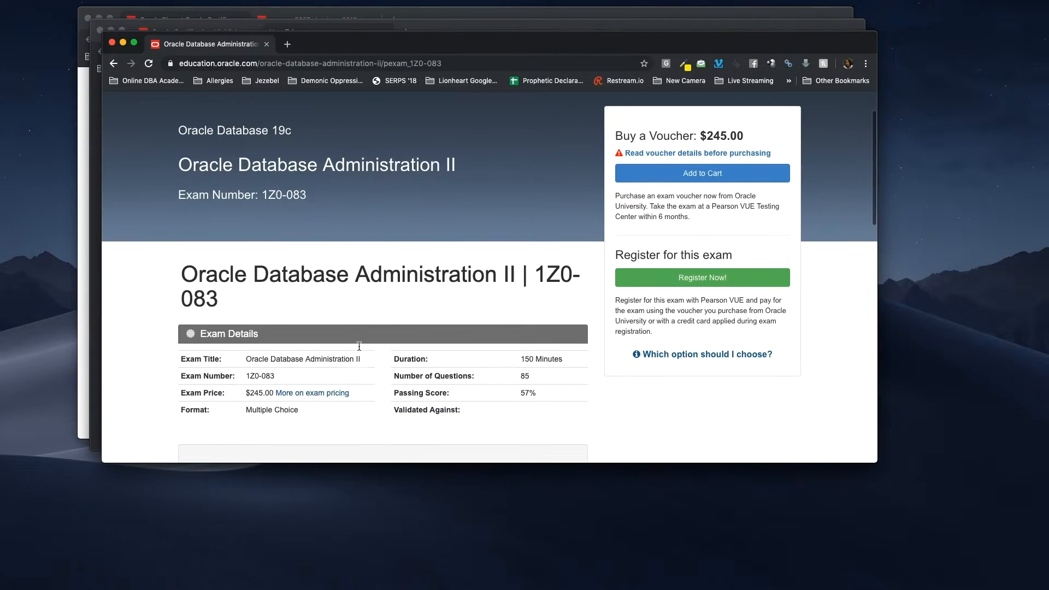
{"action": "scroll", "scroll_direction": "down", "scroll_amount": 3}
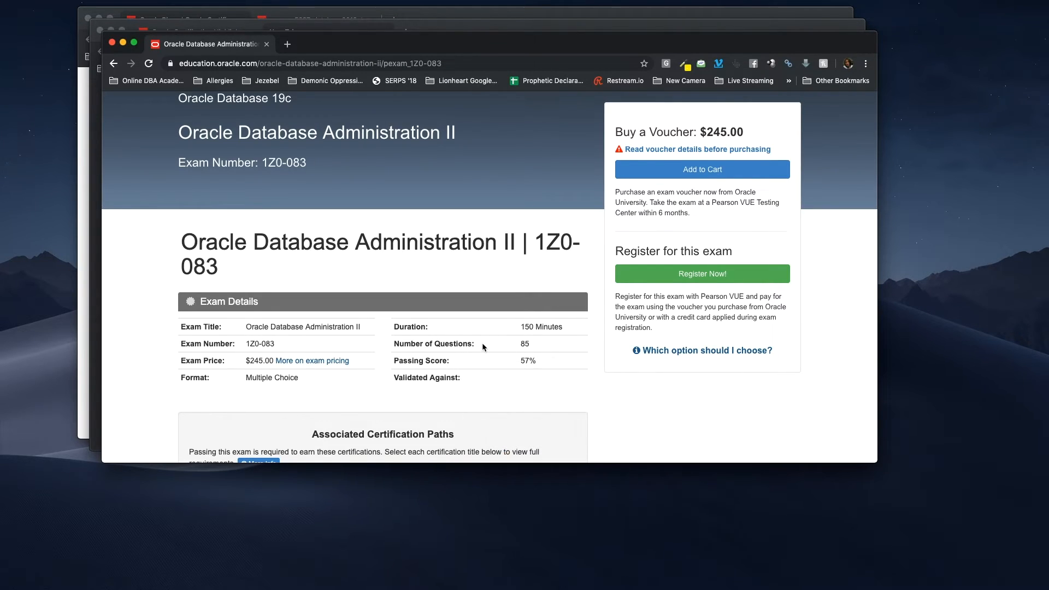
{"action": "scroll", "scroll_direction": "down", "scroll_amount": 3}
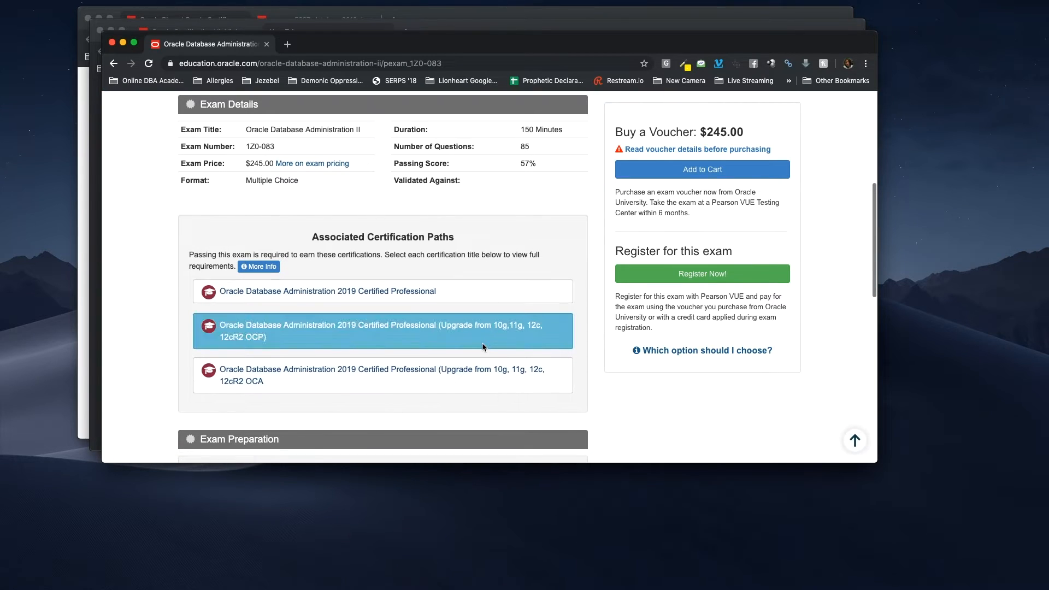
{"action": "scroll", "scroll_direction": "down", "scroll_amount": 3}
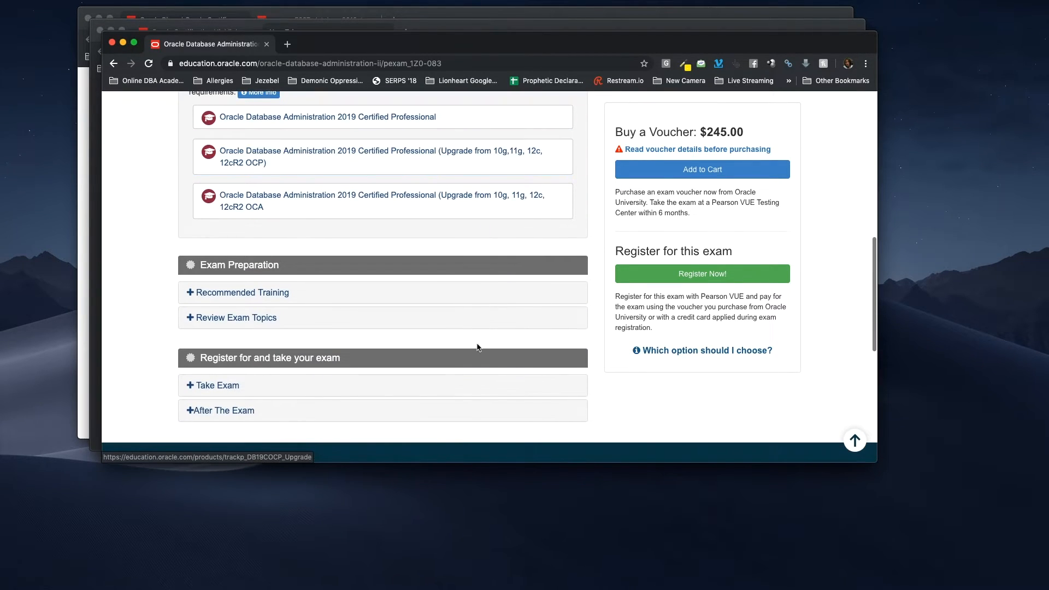
- Expand the 1Z0-083 Review Exam Topics and scroll through the full topic list
{"action": "left_click", "coordinate": [235, 317]}
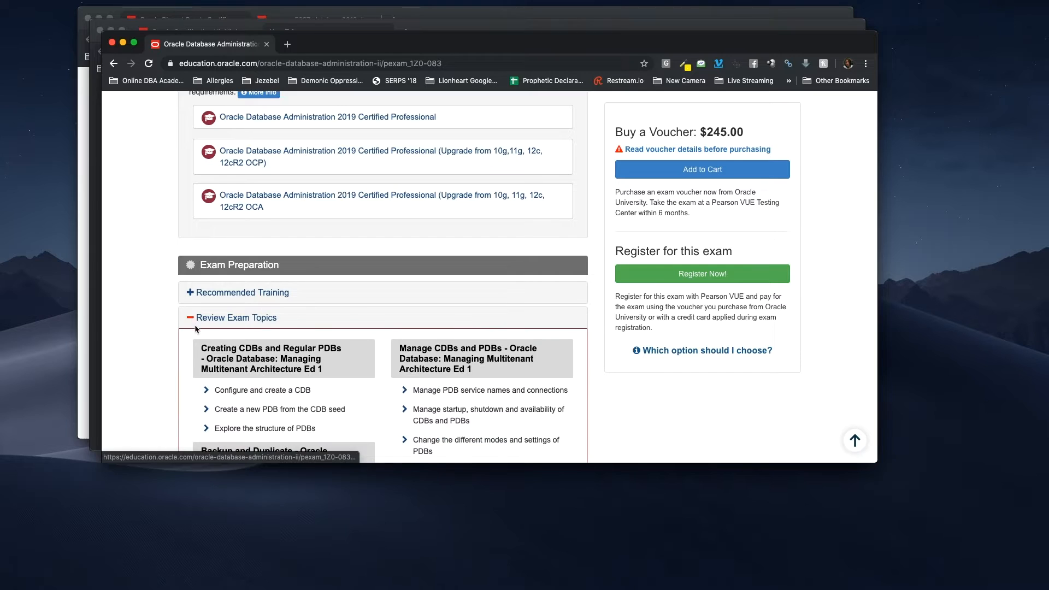
{"action": "scroll", "scroll_direction": "down", "scroll_amount": 3}
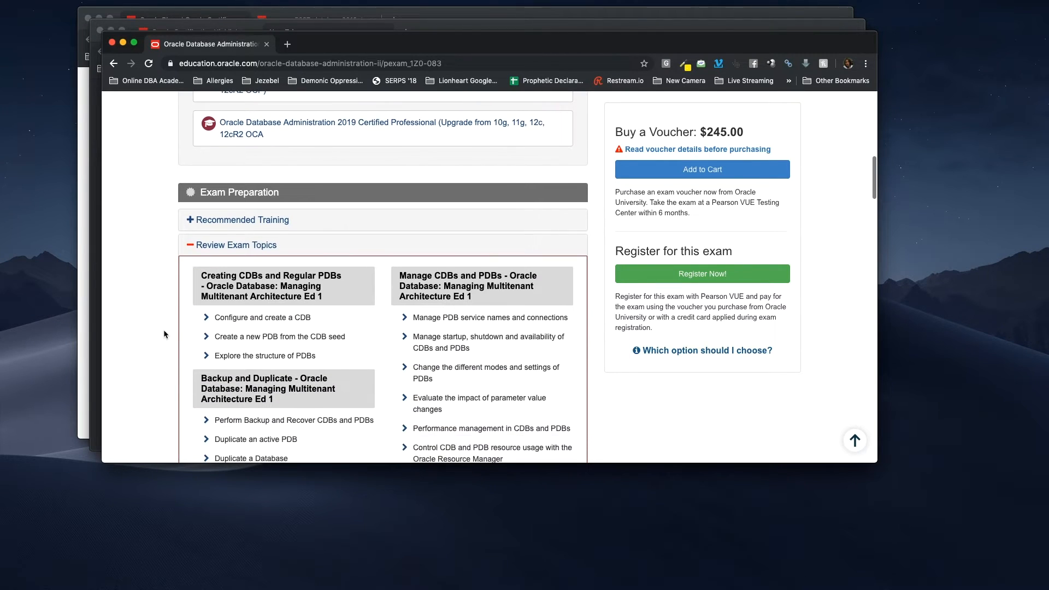
{"action": "scroll", "scroll_direction": "down", "scroll_amount": 3}
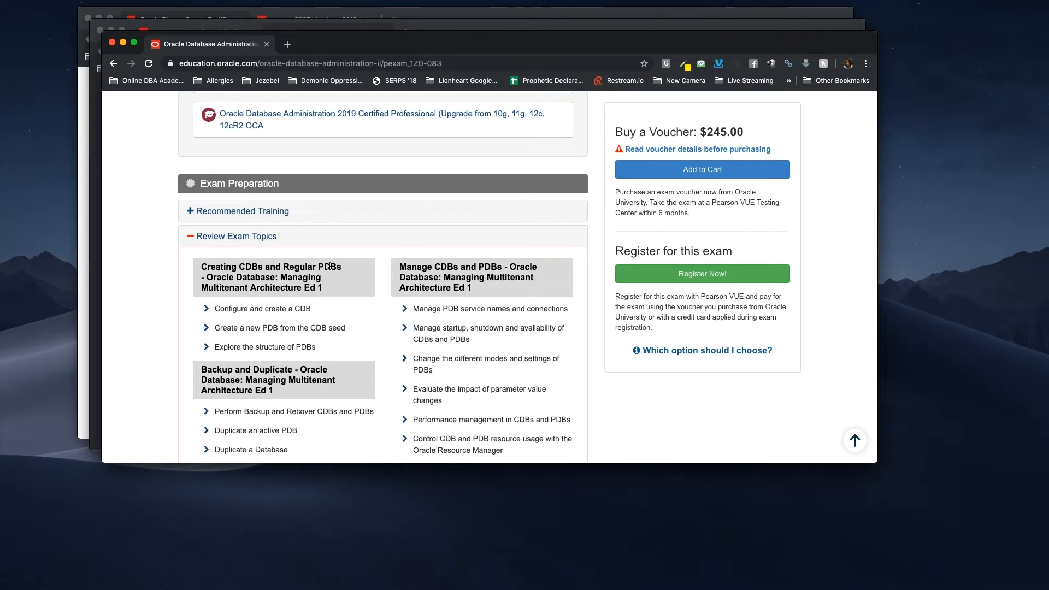
{"action": "scroll", "scroll_direction": "down", "scroll_amount": 3}
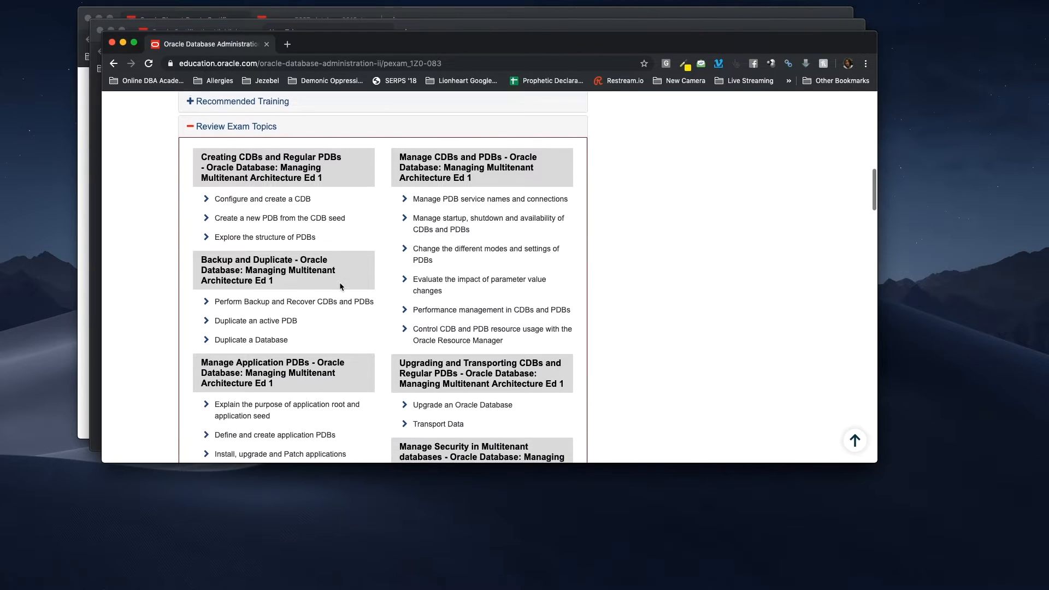
{"action": "scroll", "scroll_direction": "down", "scroll_amount": 3}
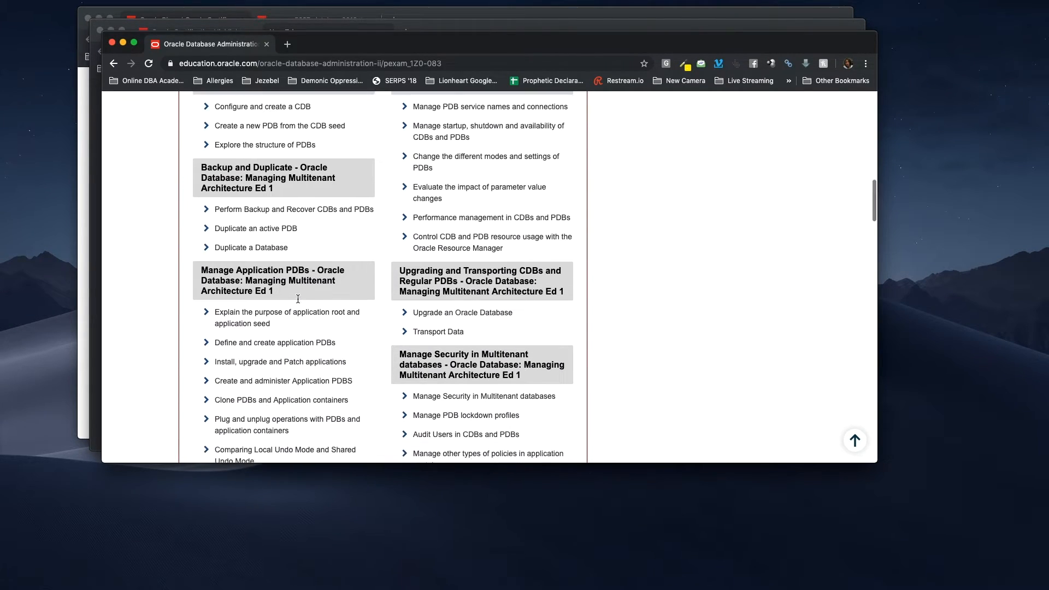
{"action": "scroll", "scroll_direction": "down", "scroll_amount": 3}
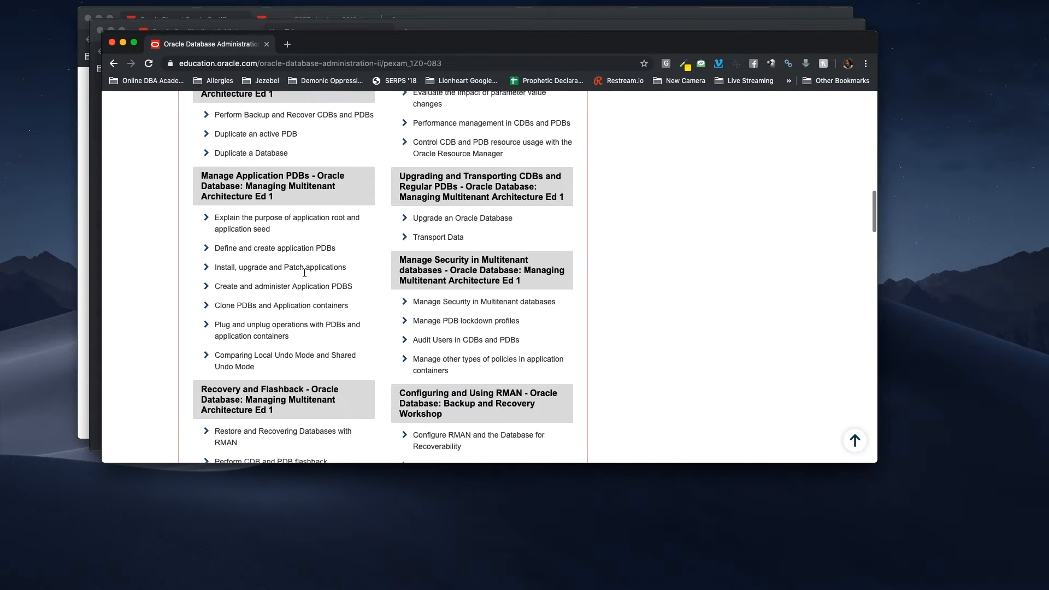
{"action": "scroll", "scroll_direction": "down", "scroll_amount": 3}
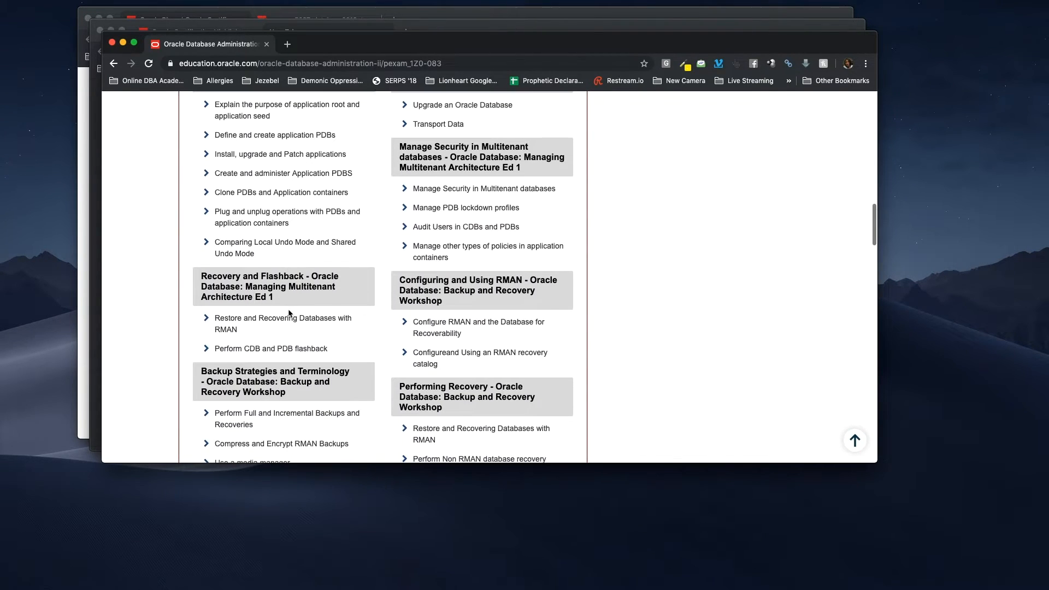
{"action": "scroll", "scroll_direction": "down", "scroll_amount": 3}
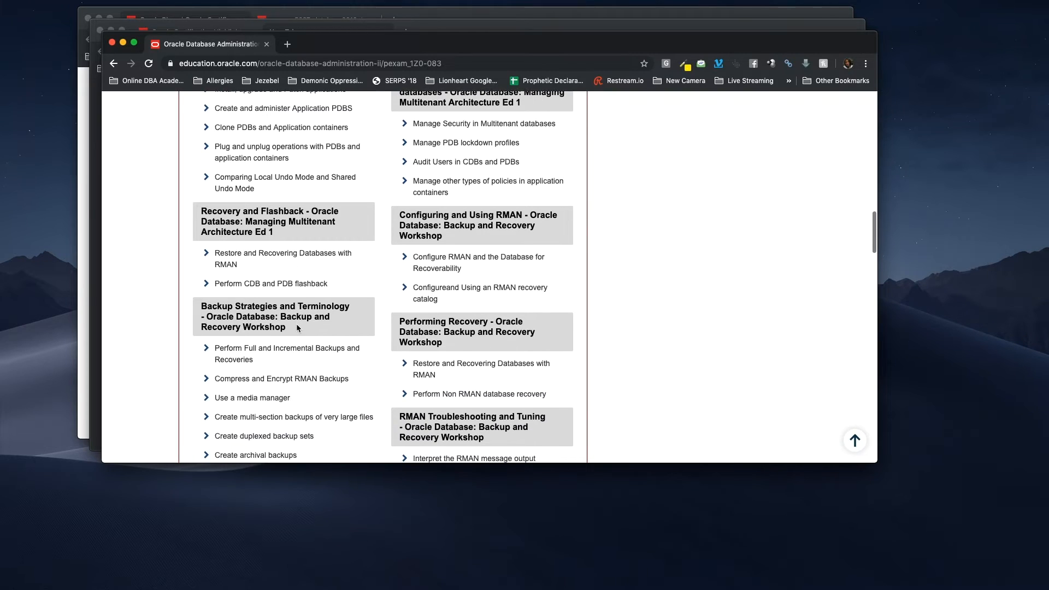
{"action": "scroll", "scroll_direction": "down", "scroll_amount": 3}
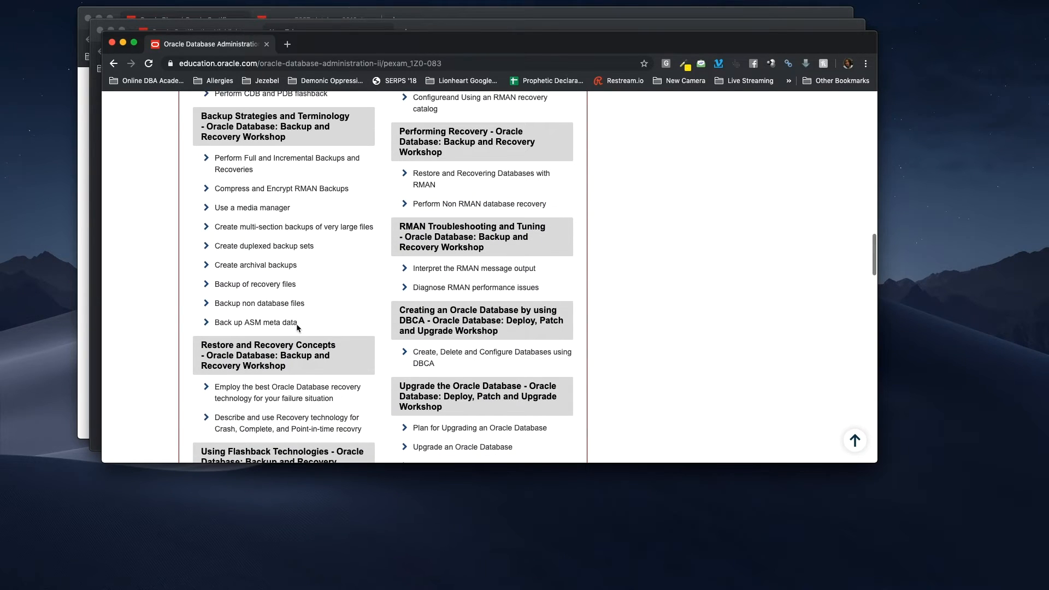
{"action": "scroll", "scroll_direction": "down", "scroll_amount": 3}
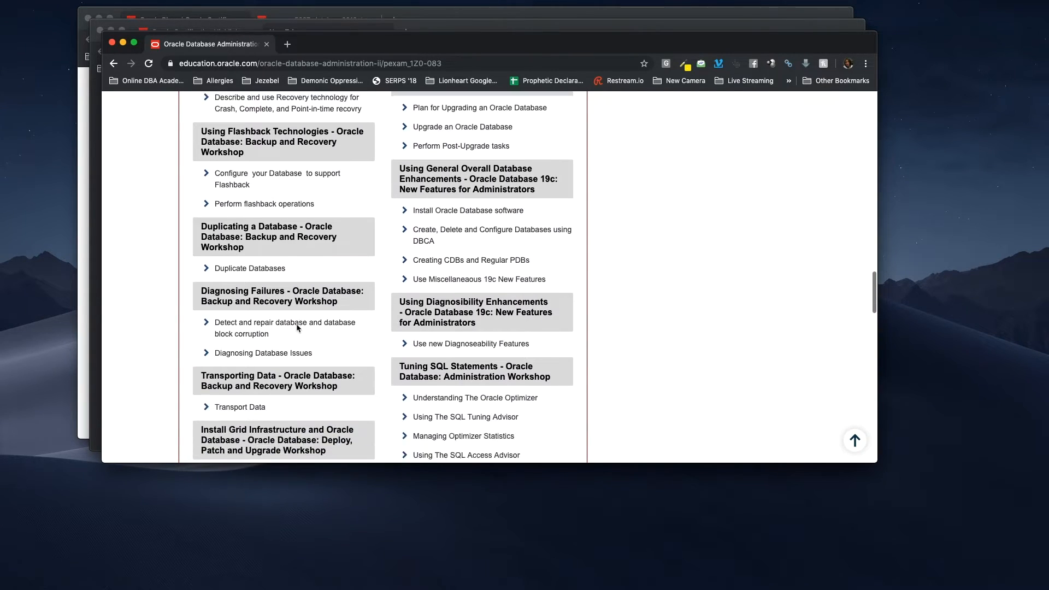
{"action": "scroll", "scroll_direction": "down", "scroll_amount": 3}
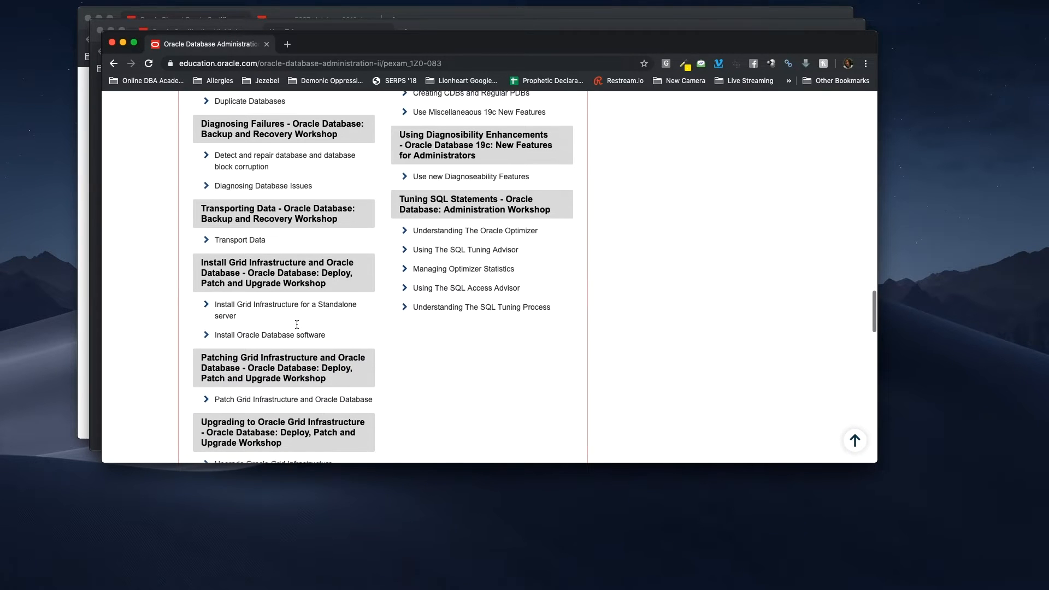
{"action": "scroll", "scroll_direction": "down", "scroll_amount": 3}
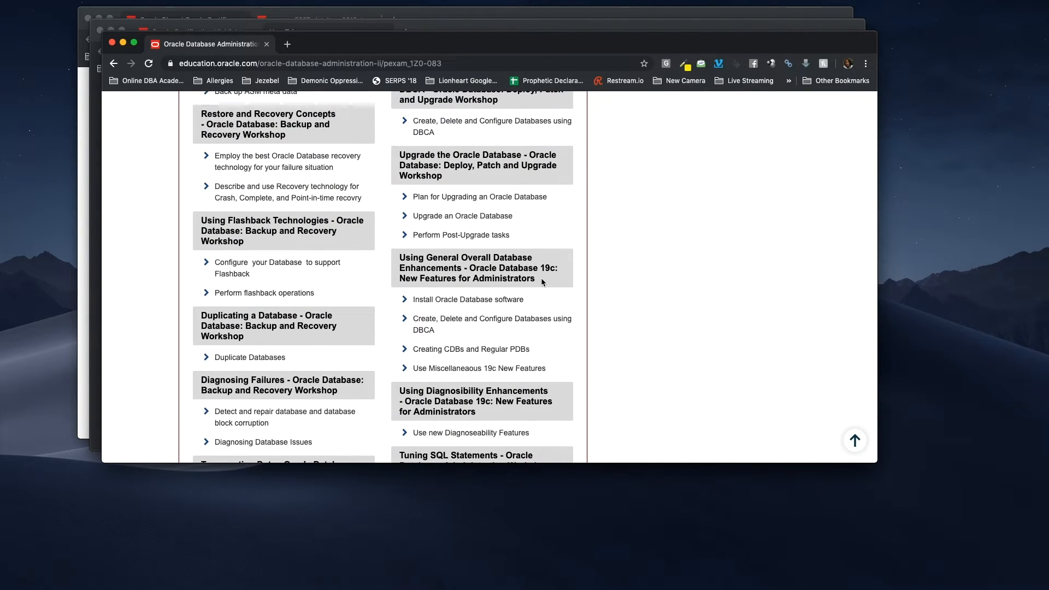
{"action": "scroll", "scroll_direction": "down", "scroll_amount": 3}
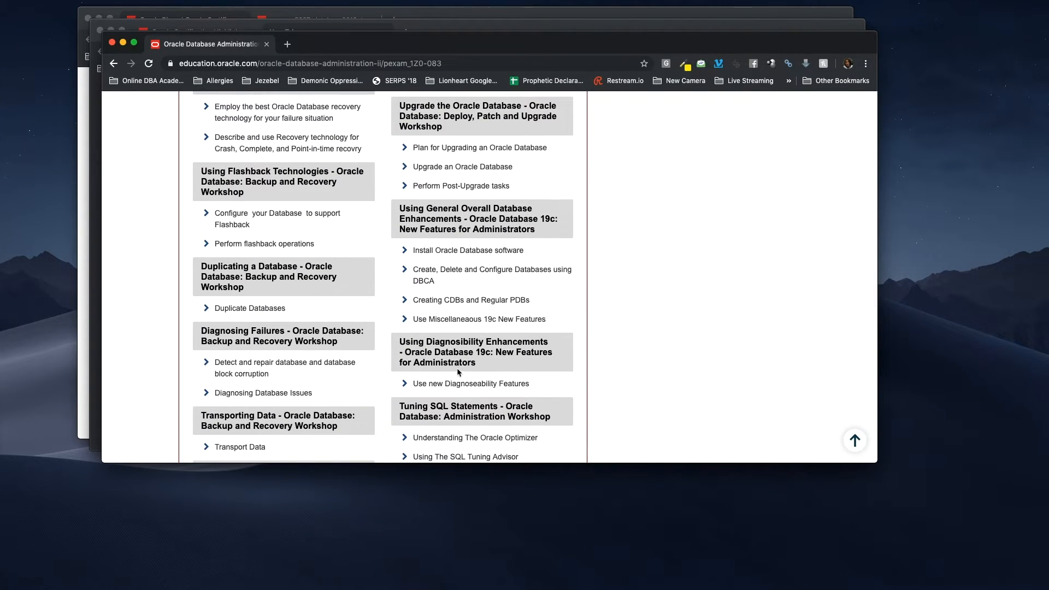
{"action": "scroll", "scroll_direction": "down", "scroll_amount": 3}
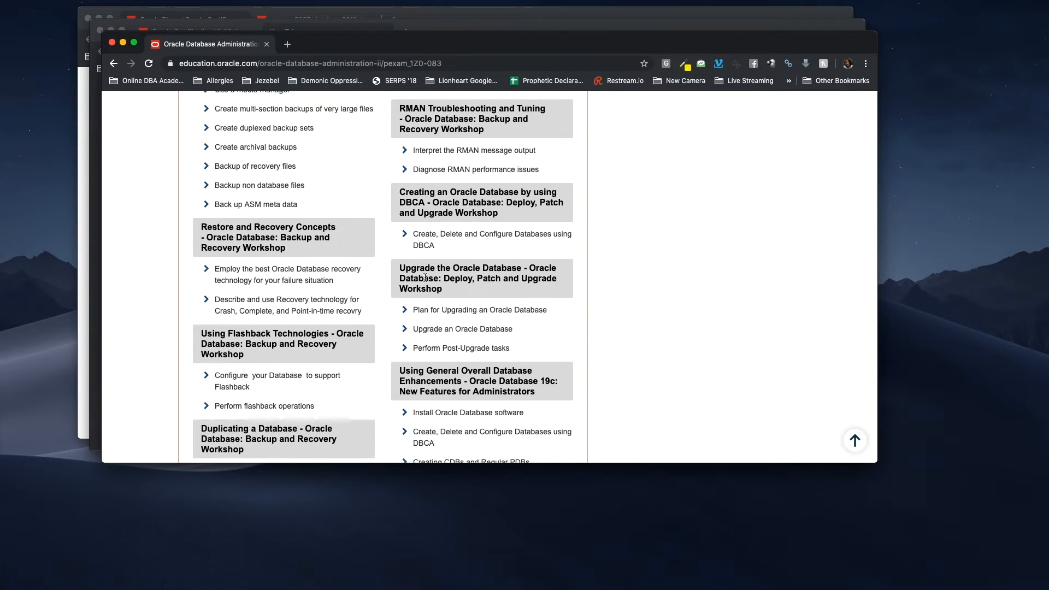
{"action": "mouse_move", "coordinate": [437, 245]}
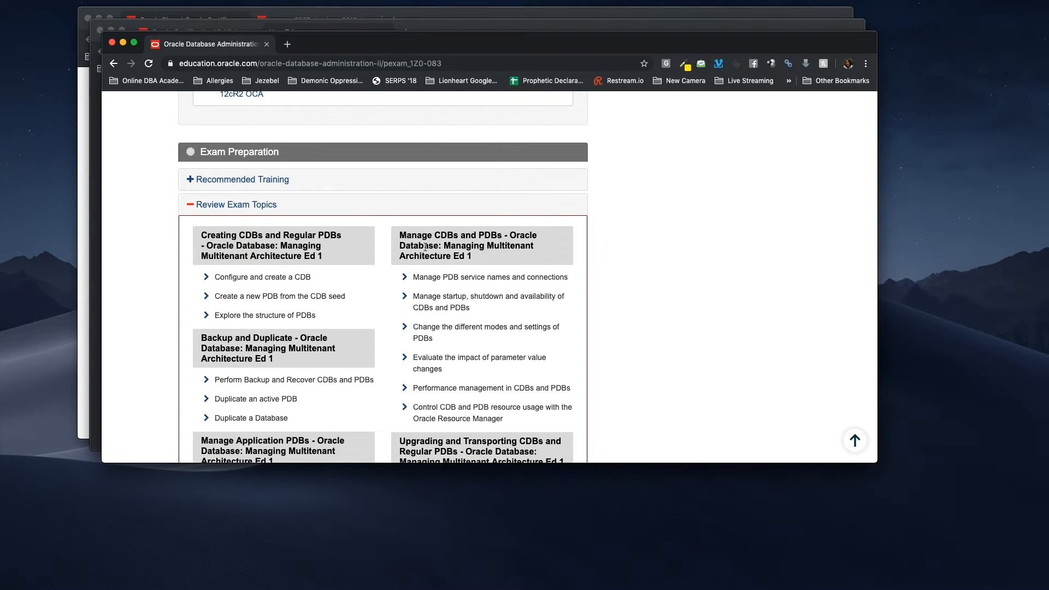
{"action": "scroll", "scroll_direction": "down", "scroll_amount": 3}
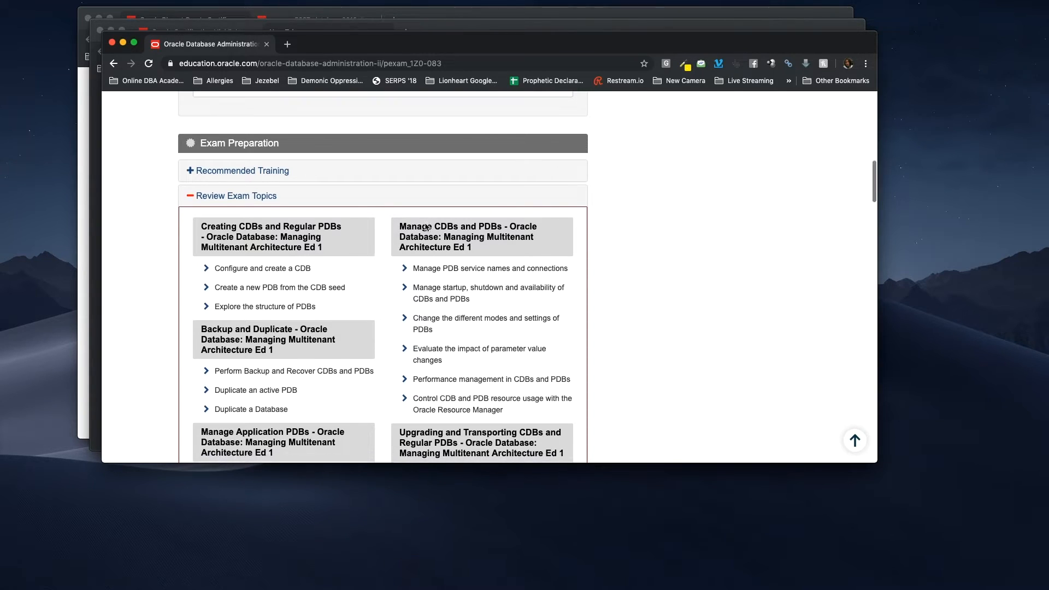
{"action": "scroll", "scroll_direction": "down", "scroll_amount": 3}
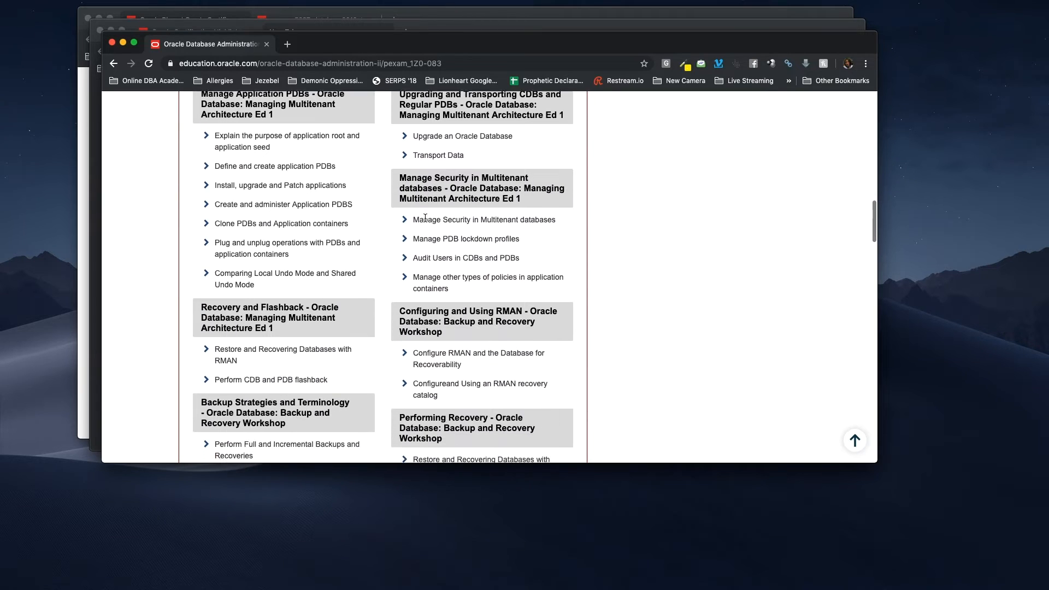
{"action": "scroll", "scroll_direction": "down", "scroll_amount": 3}
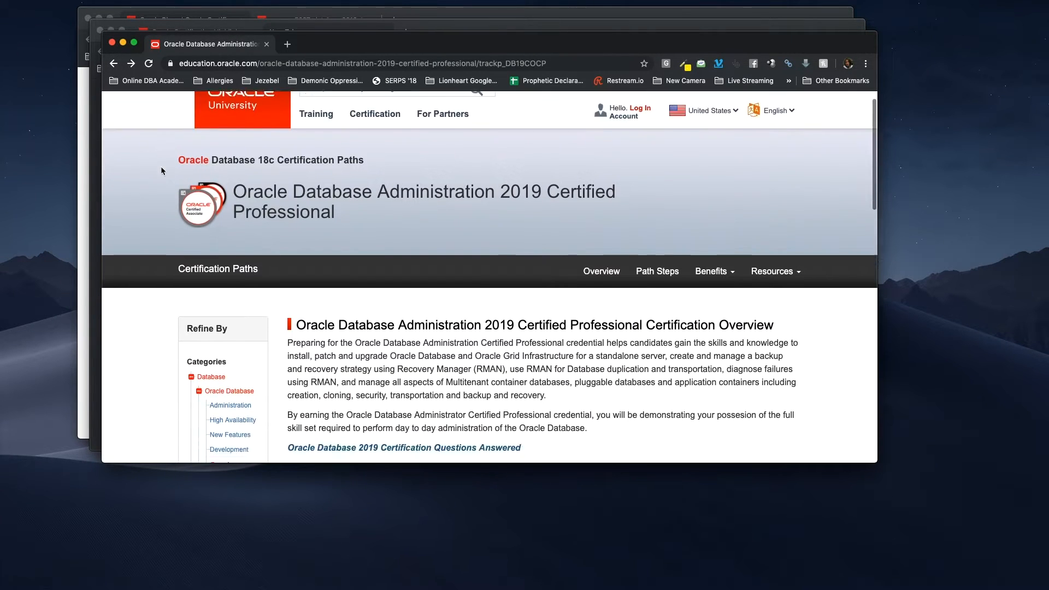
{"action": "scroll", "scroll_direction": "down", "scroll_amount": 3}
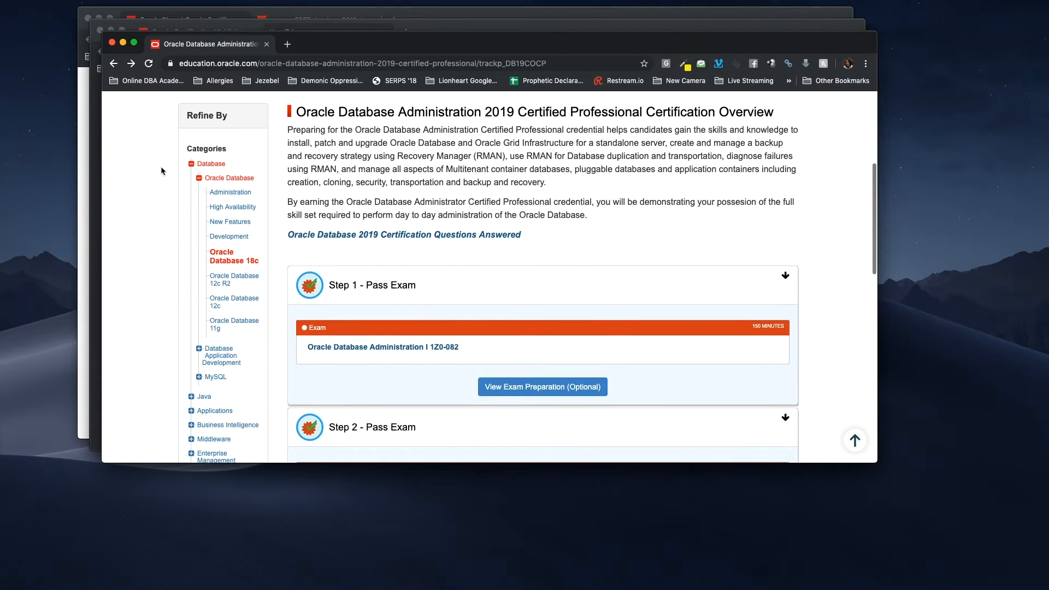
{"action": "scroll", "scroll_direction": "down", "scroll_amount": 3}
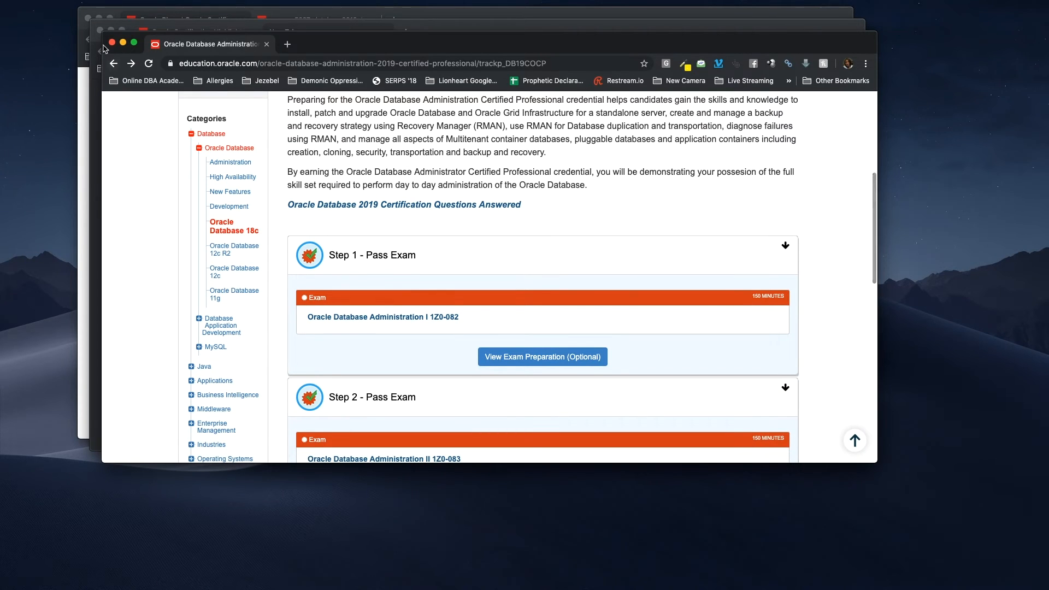
- Put away the Oracle University exam window and switch to the certification blog tab
{"action": "left_click", "coordinate": [287, 44]}
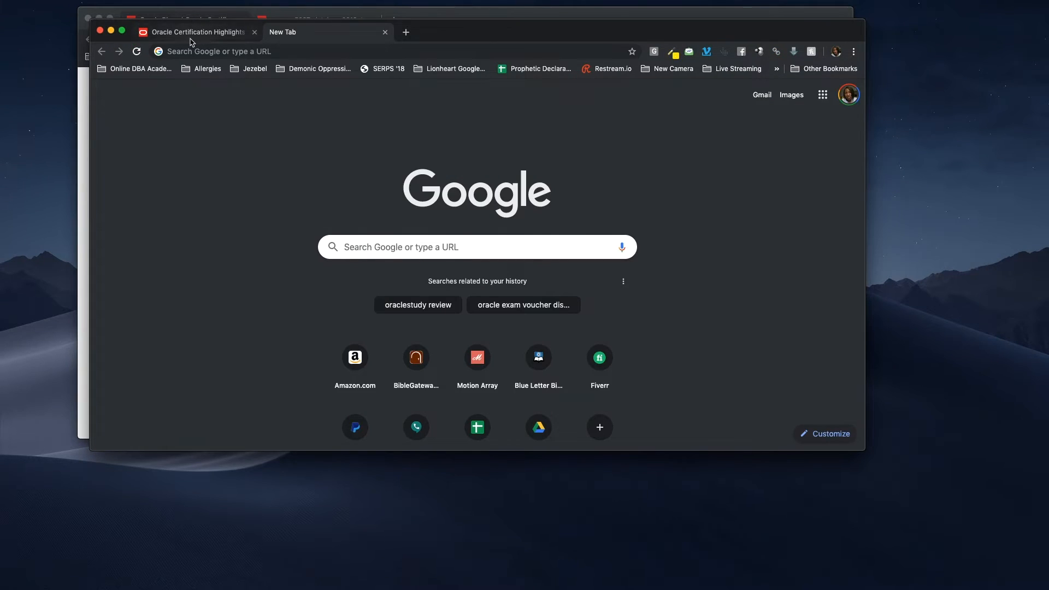
{"action": "left_click", "coordinate": [193, 32]}
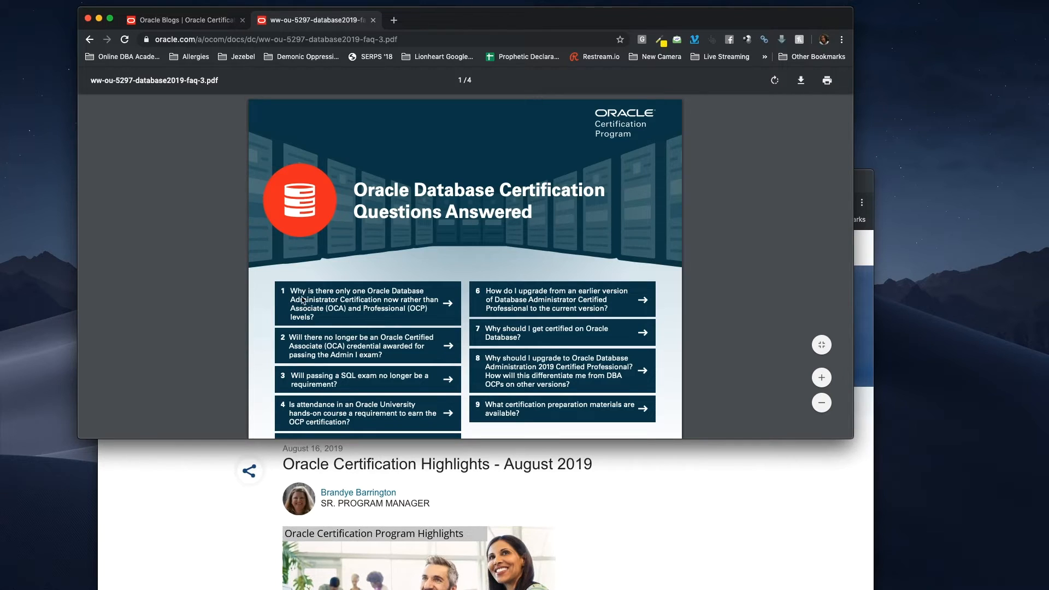
{"action": "mouse_move", "coordinate": [395, 298]}
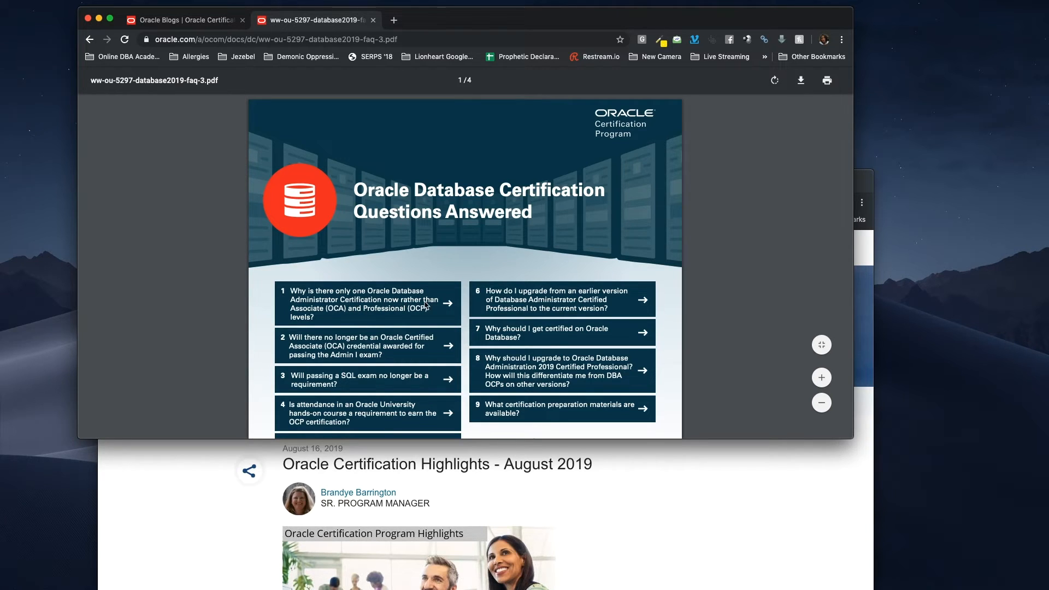
{"action": "mouse_move", "coordinate": [425, 313]}
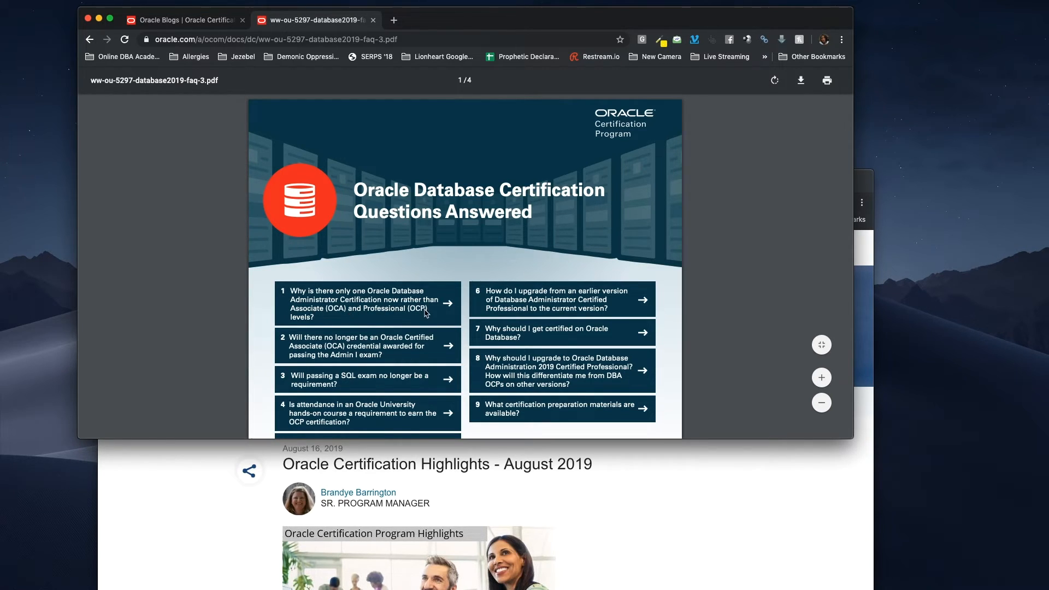
{"action": "mouse_move", "coordinate": [444, 301]}
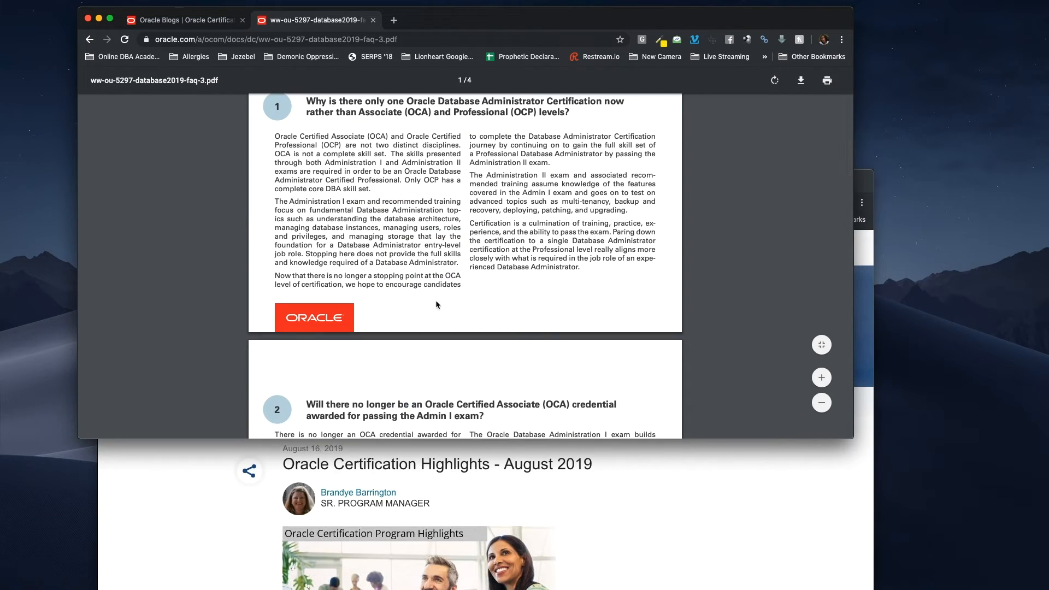
{"action": "mouse_move", "coordinate": [486, 308]}
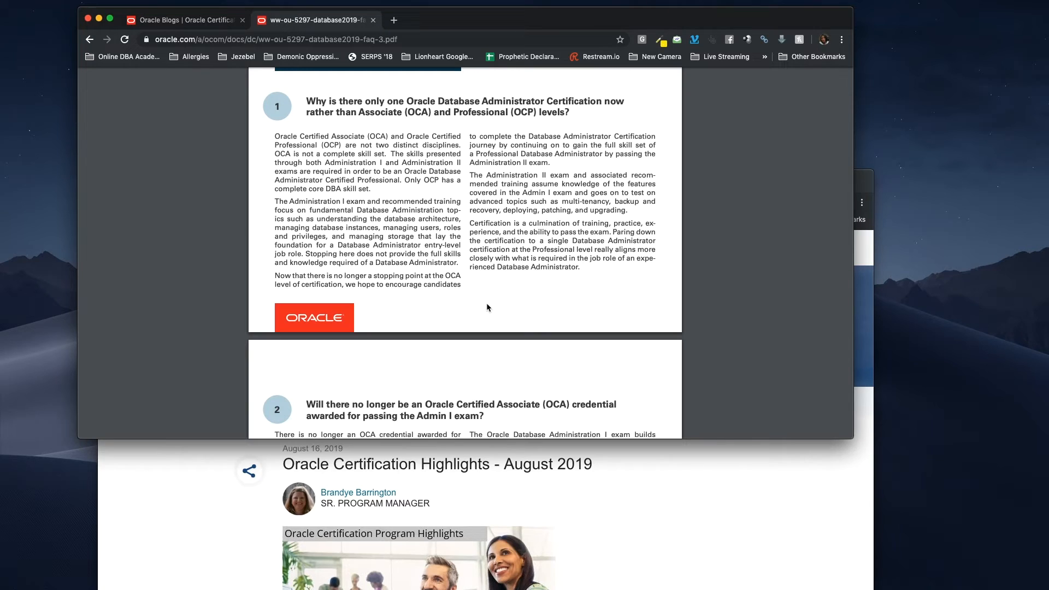
{"action": "mouse_move", "coordinate": [489, 307]}
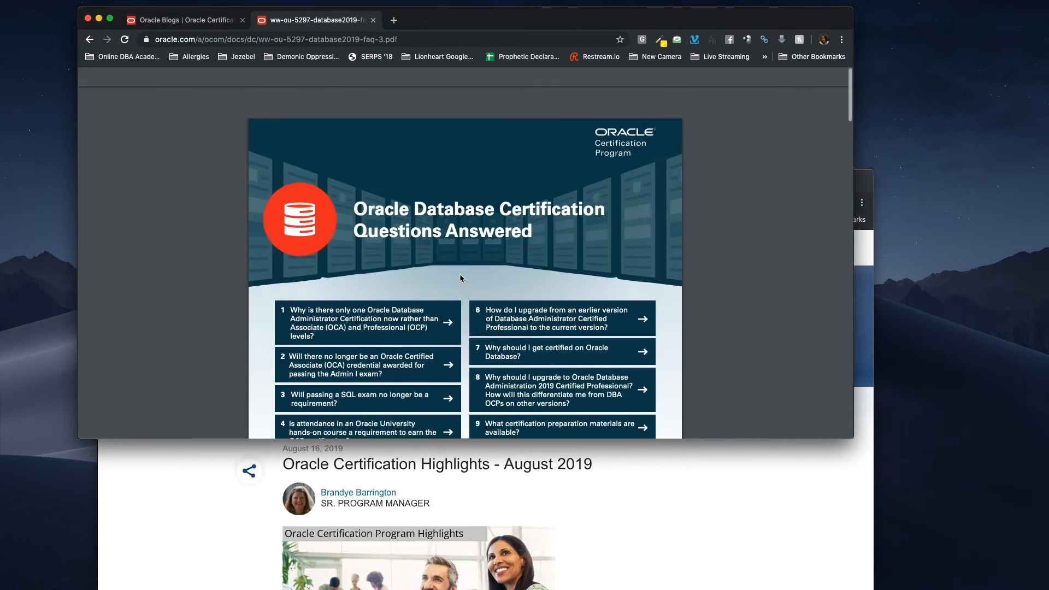
{"action": "scroll", "scroll_direction": "down", "scroll_amount": 3}
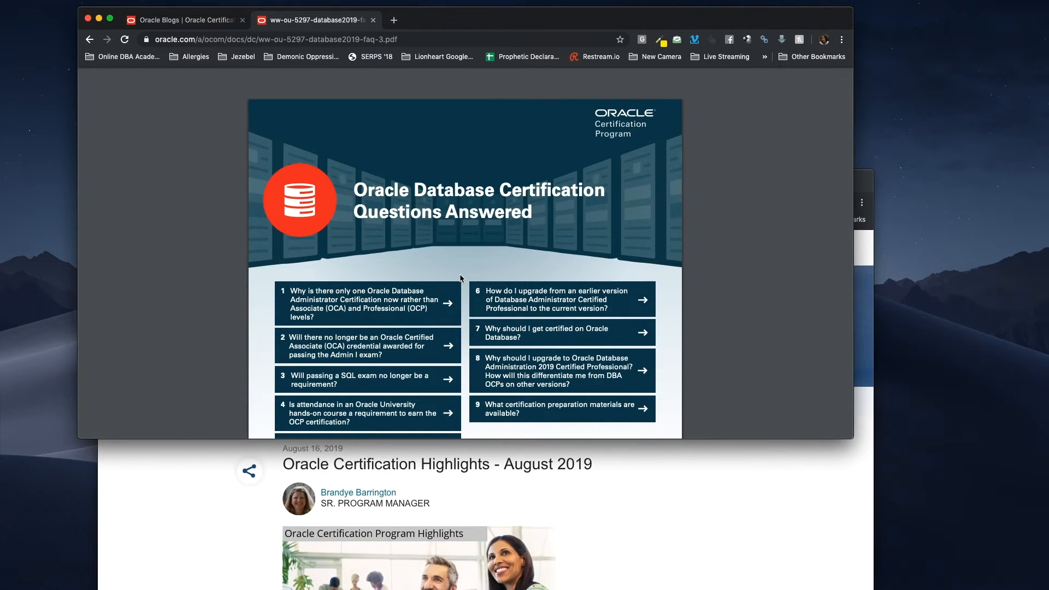